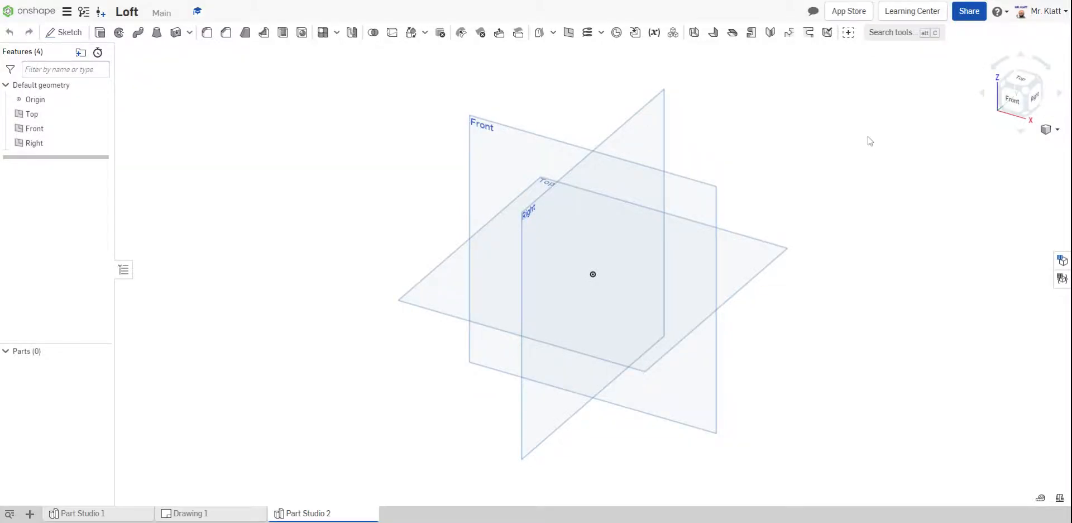
mouse_move(862, 135)
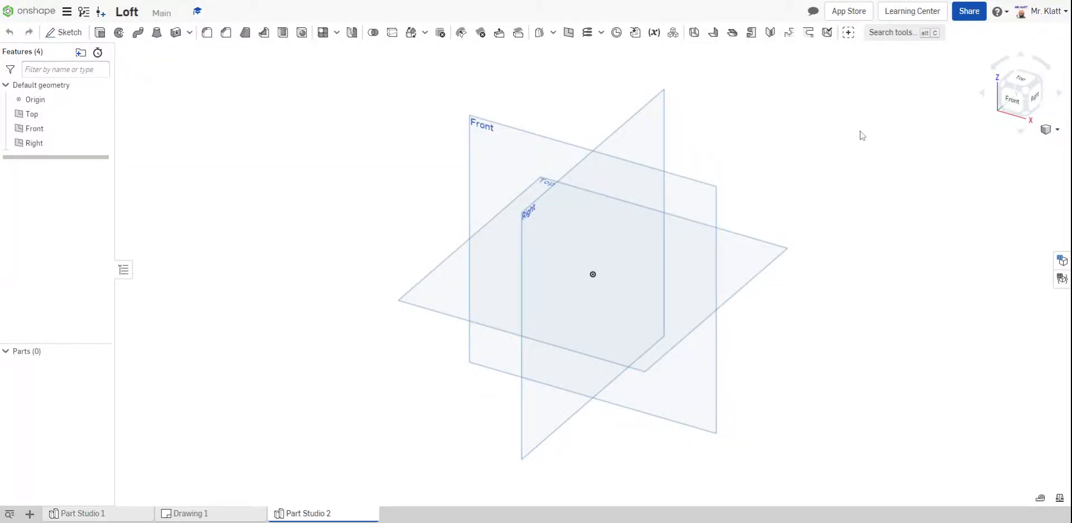
- Hide the Top, Front and Right default planes, leaving only the origin visible
click(31, 114)
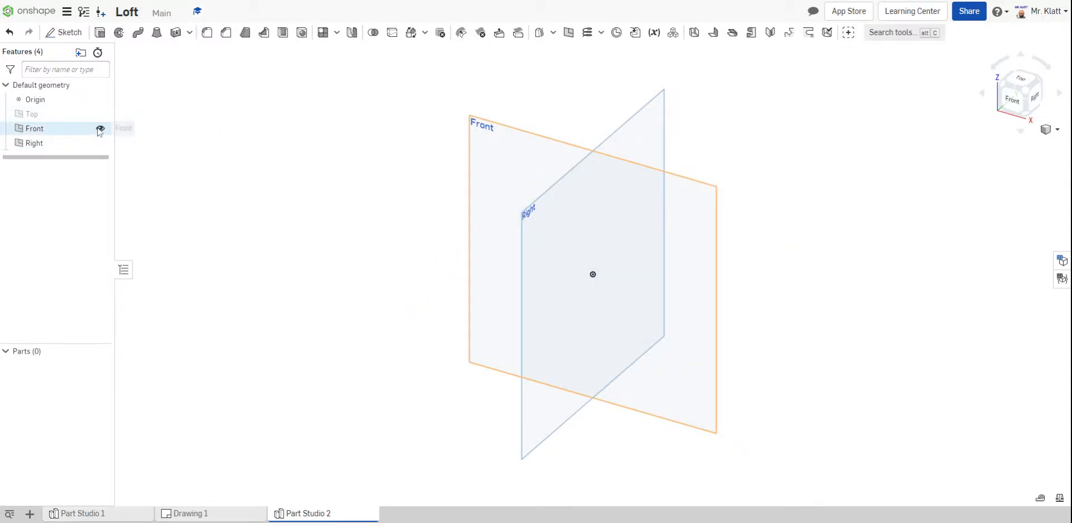
click(100, 129)
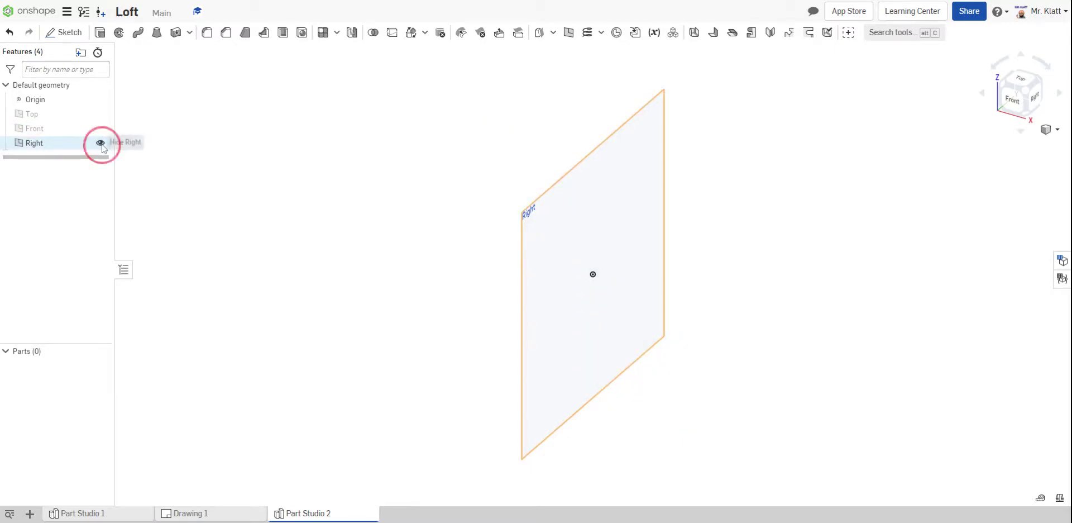
click(100, 143)
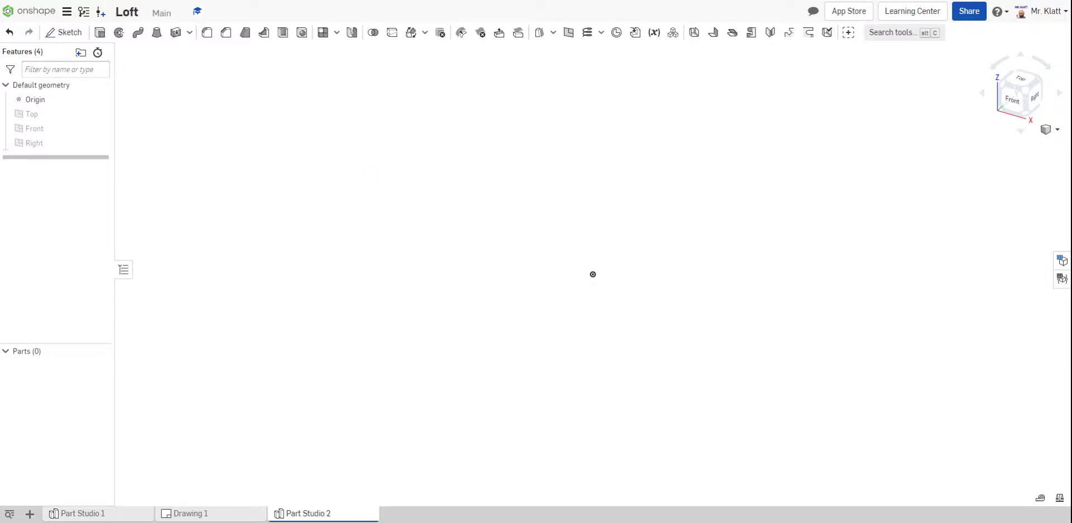
mouse_move(561, 158)
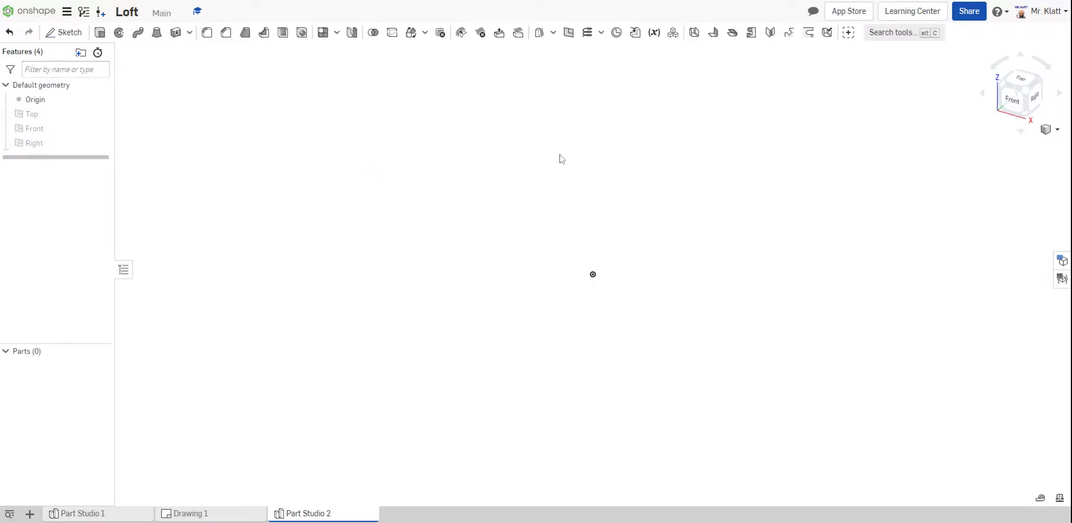
mouse_move(332, 131)
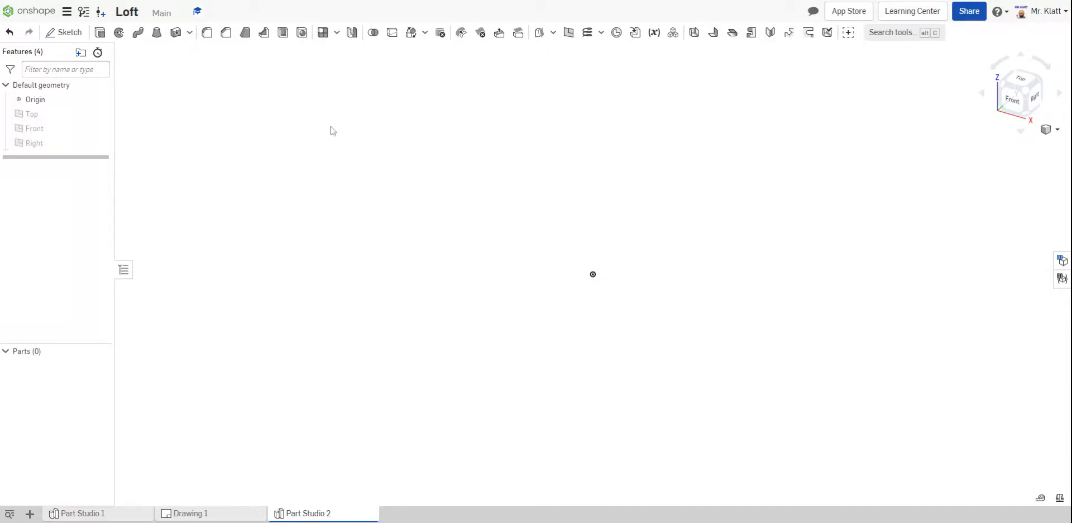
mouse_move(335, 117)
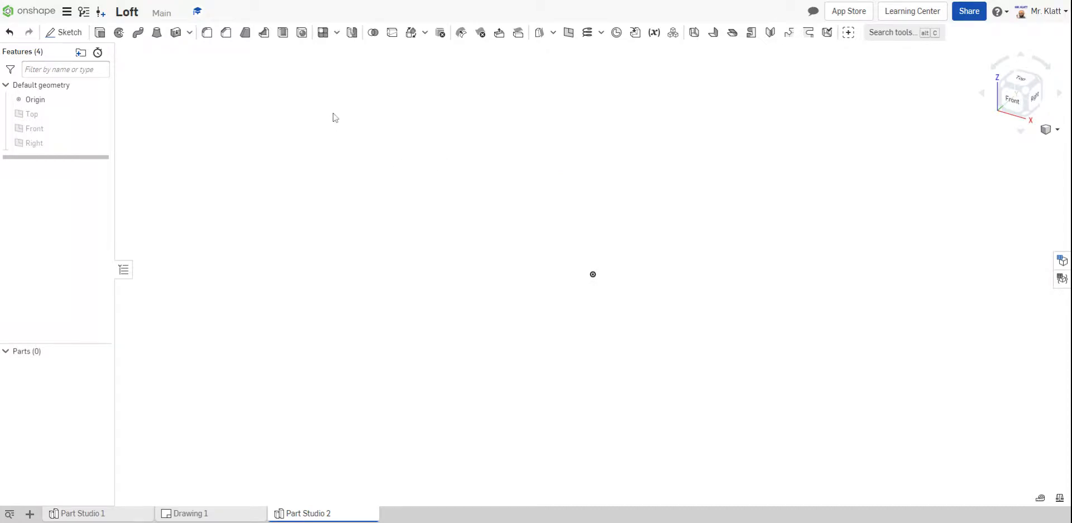
mouse_move(711, 200)
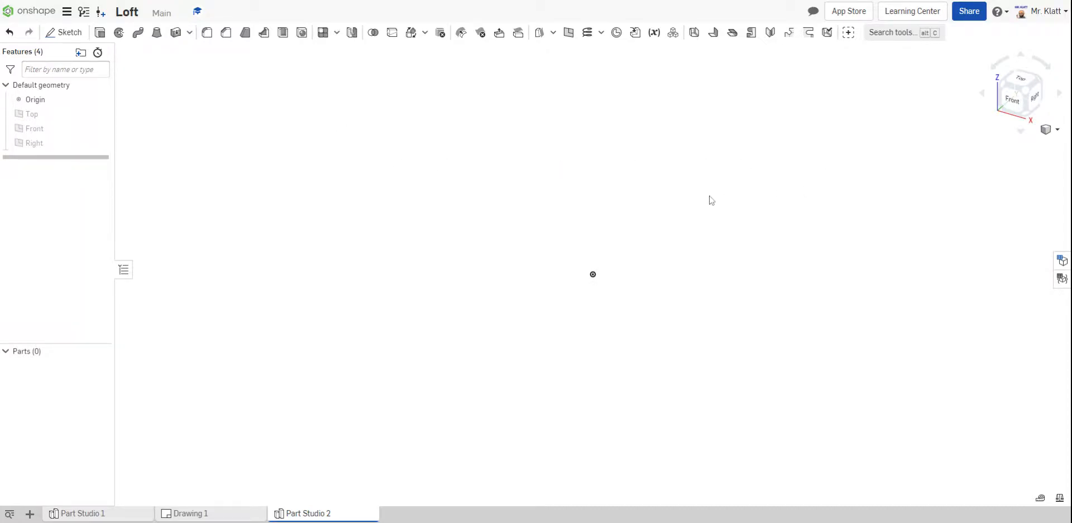
mouse_move(195, 152)
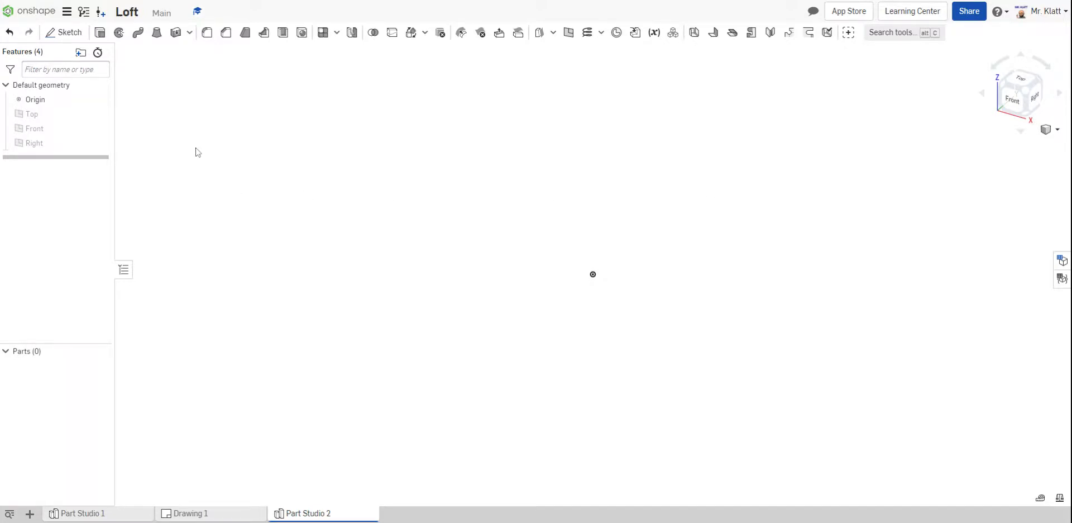
- Start a new sketch, Sketch 1, on the Top plane
right_click(31, 113)
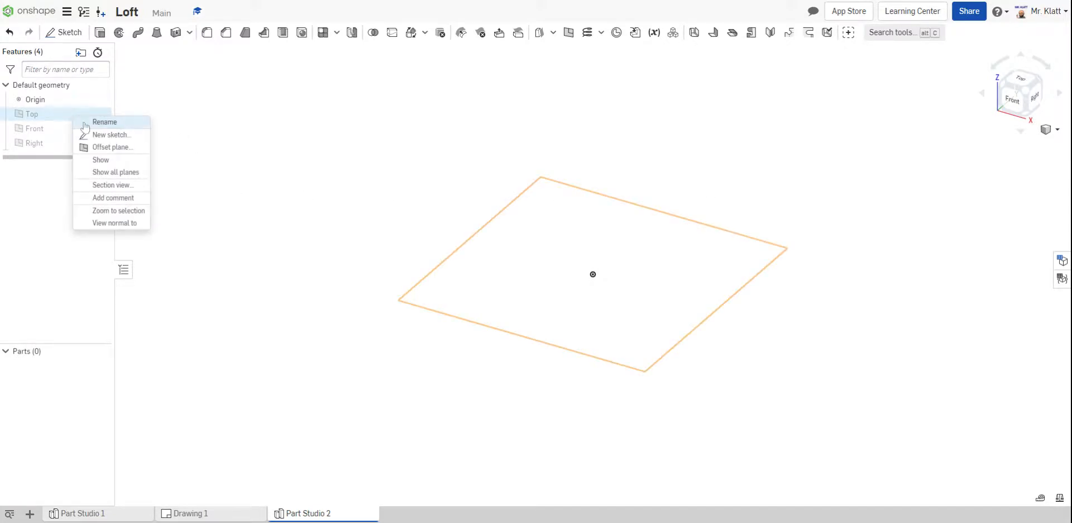
mouse_move(110, 134)
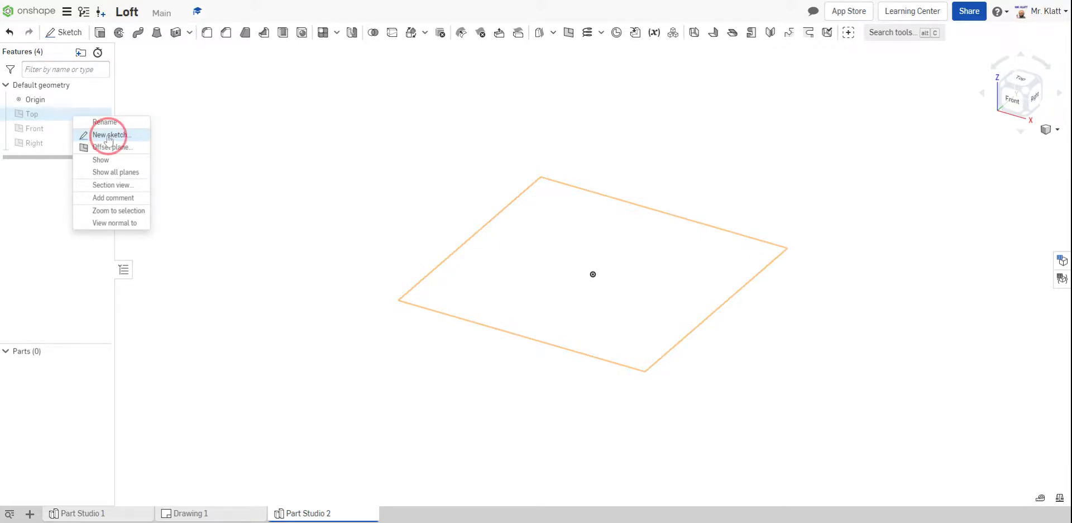
click(108, 135)
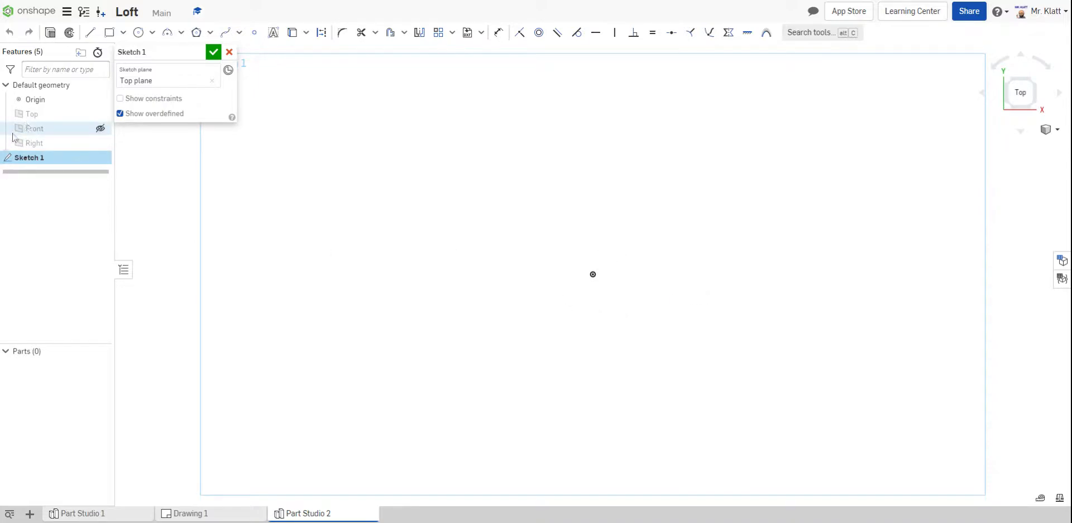
mouse_move(642, 238)
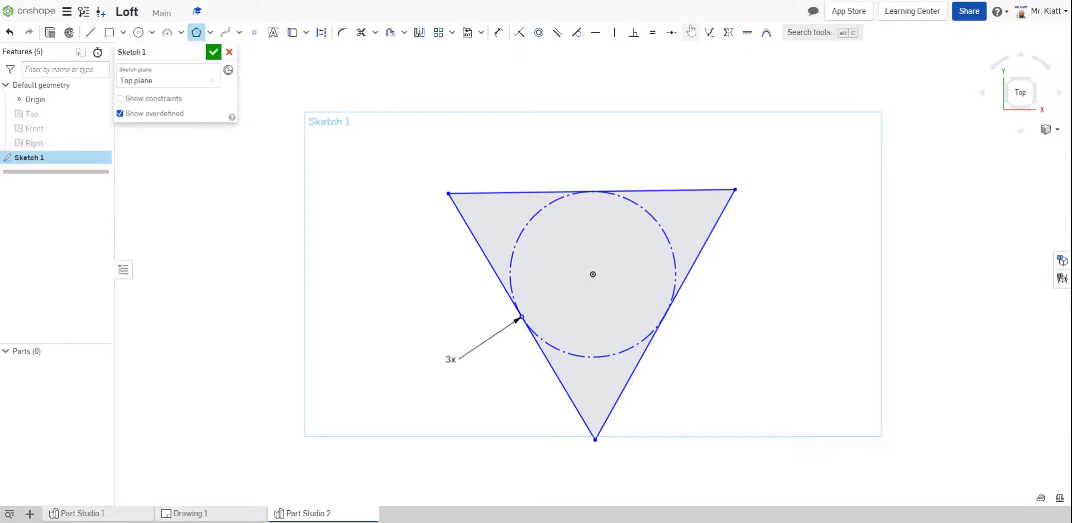
- Make the triangle's top edge horizontal, dimension it to 3 in, and finish Sketch 1
click(596, 32)
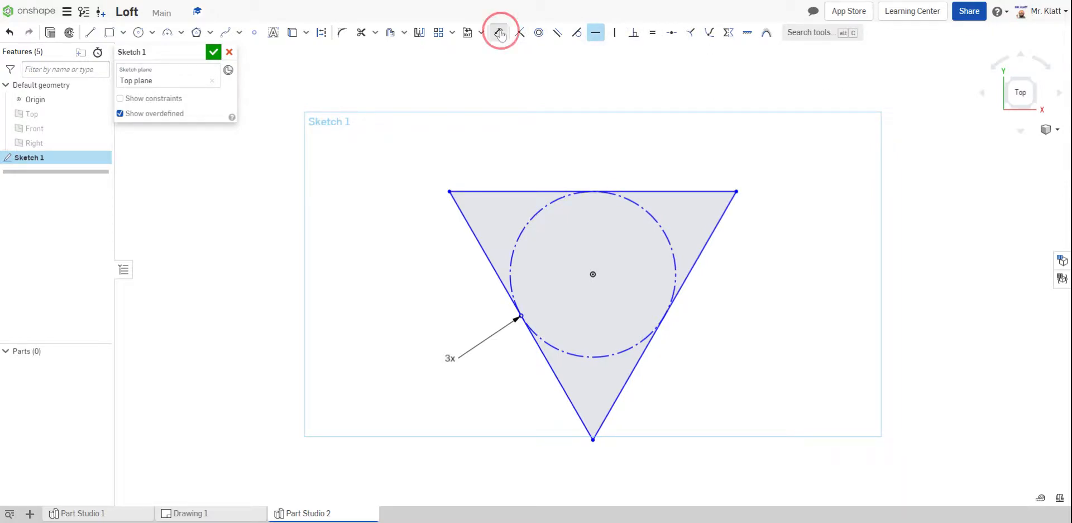
click(498, 32)
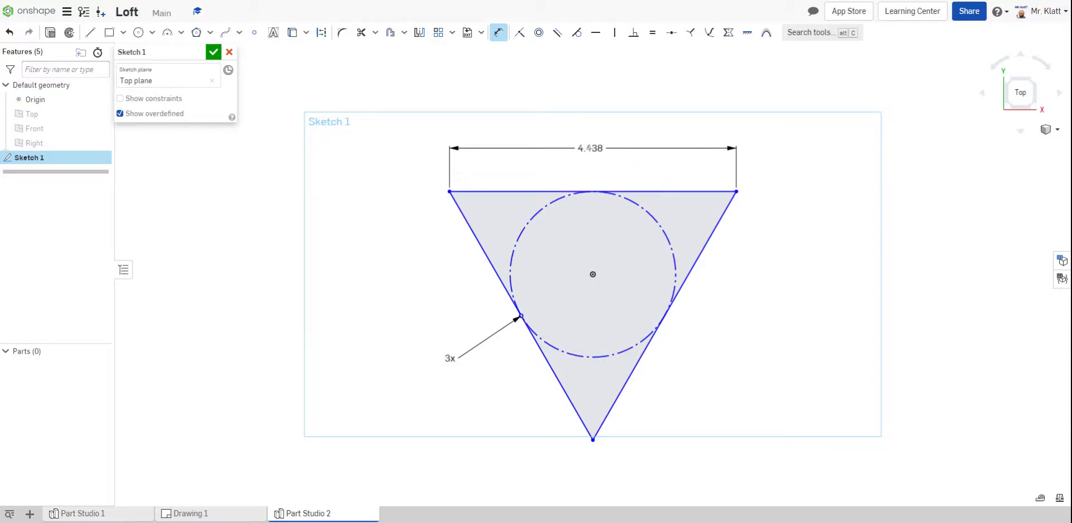
double_click(588, 148)
text(3)
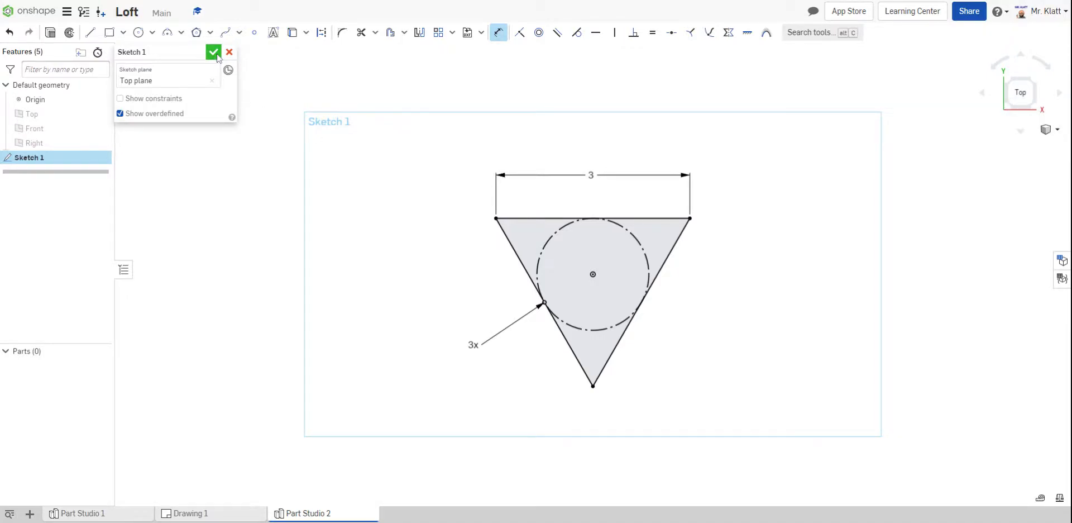
click(214, 52)
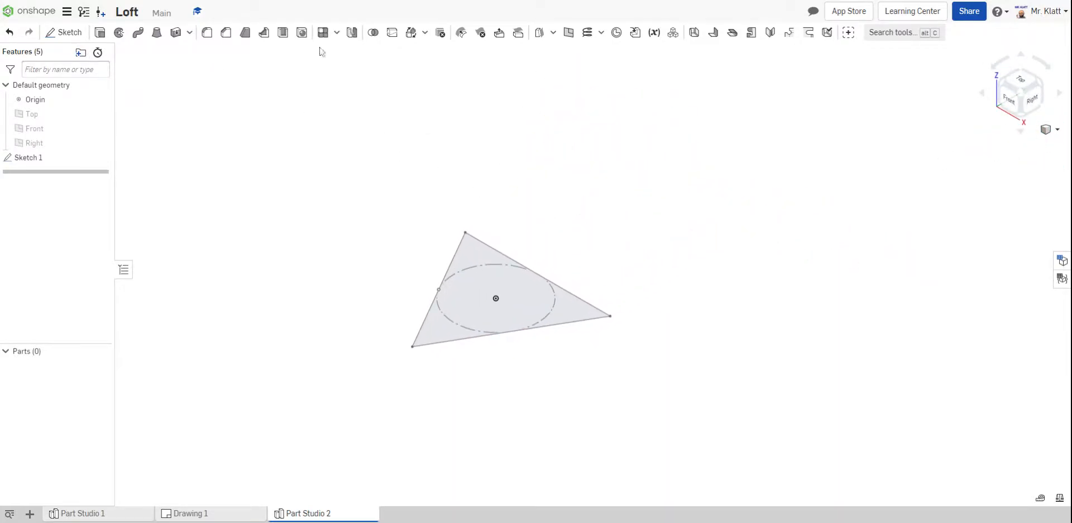
mouse_move(549, 82)
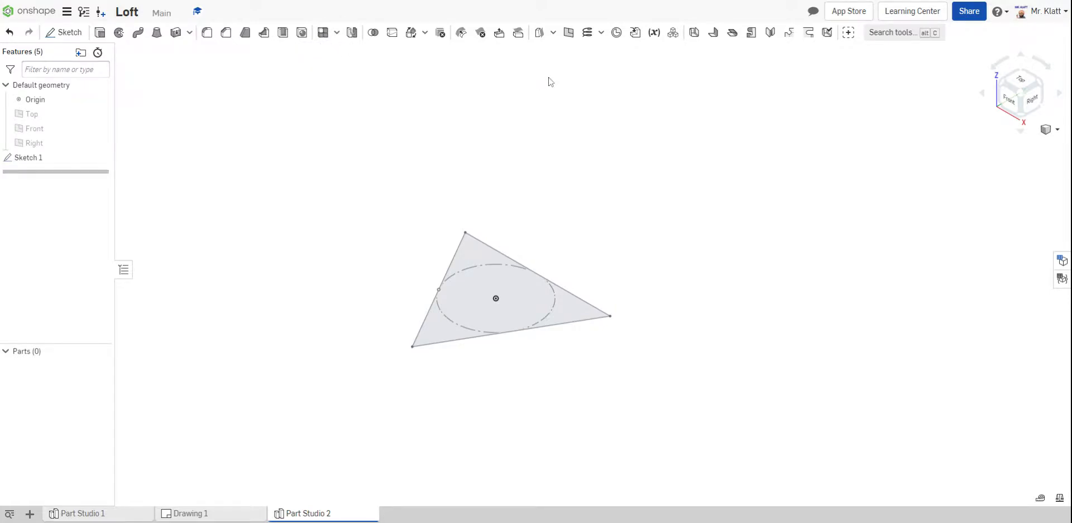
- Start a new Plane 1 feature, defaulting to a 1 in offset
click(539, 33)
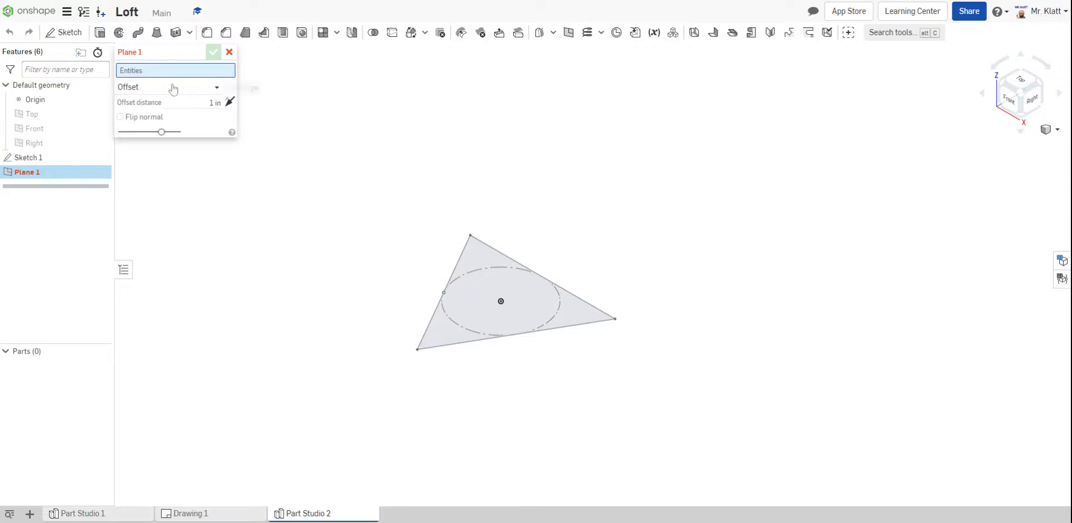
mouse_move(147, 96)
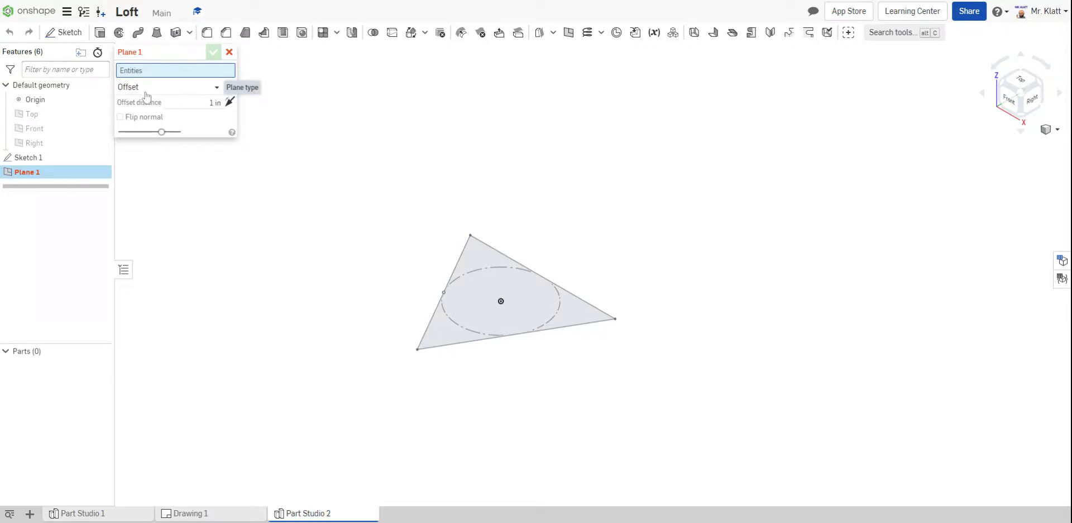
- Create Plane 1 offset 4 in from Sketch 1's face, with the direction flipped
click(168, 87)
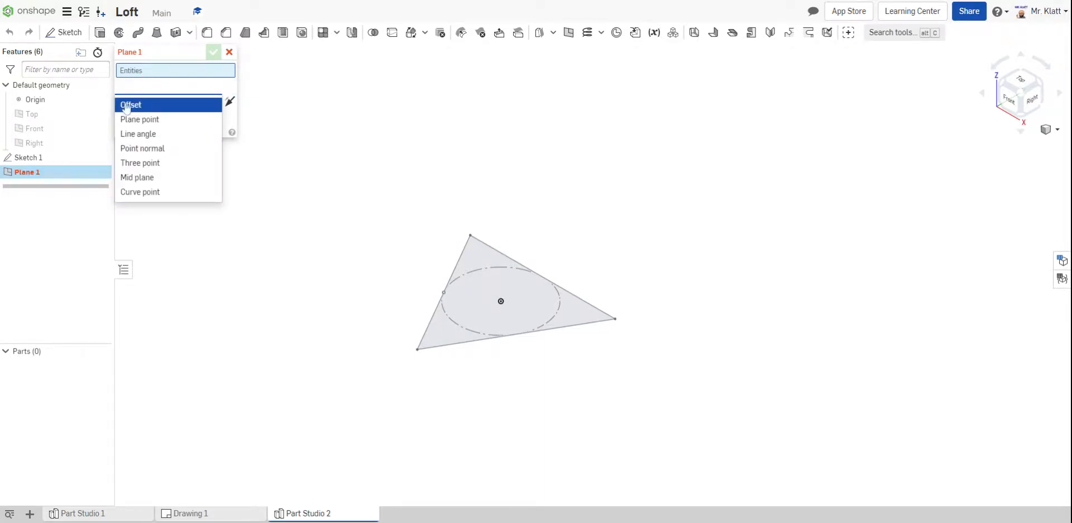
click(130, 104)
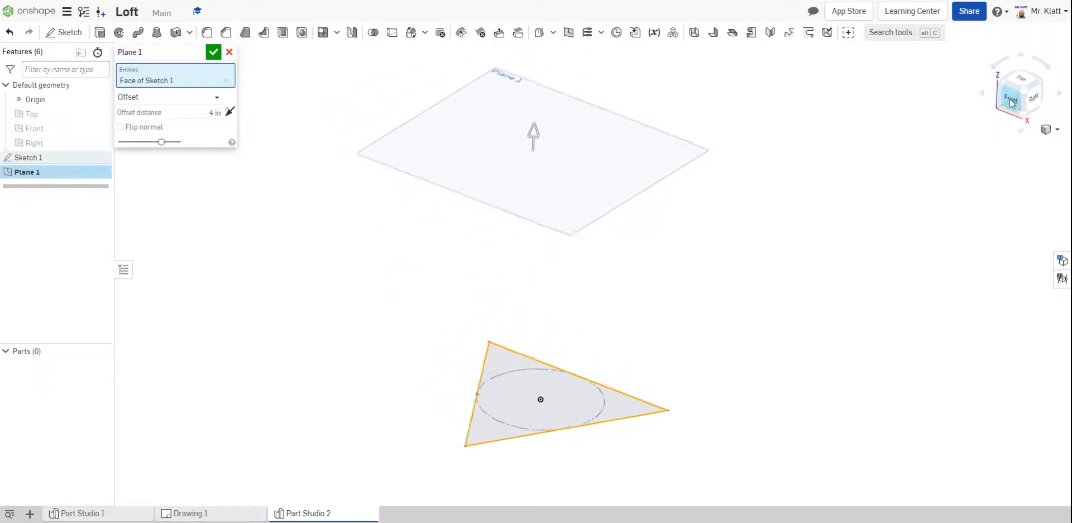
click(1020, 93)
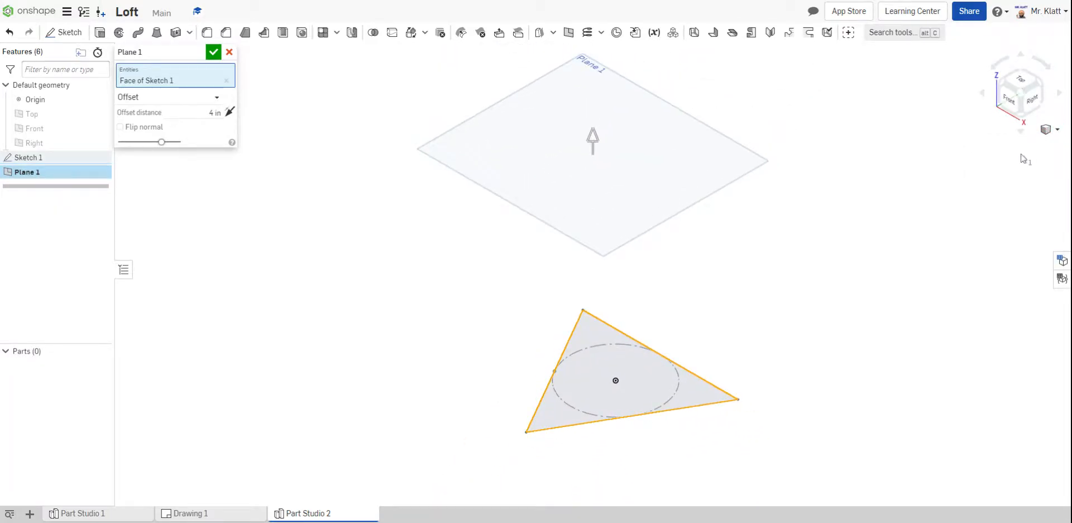
mouse_move(283, 363)
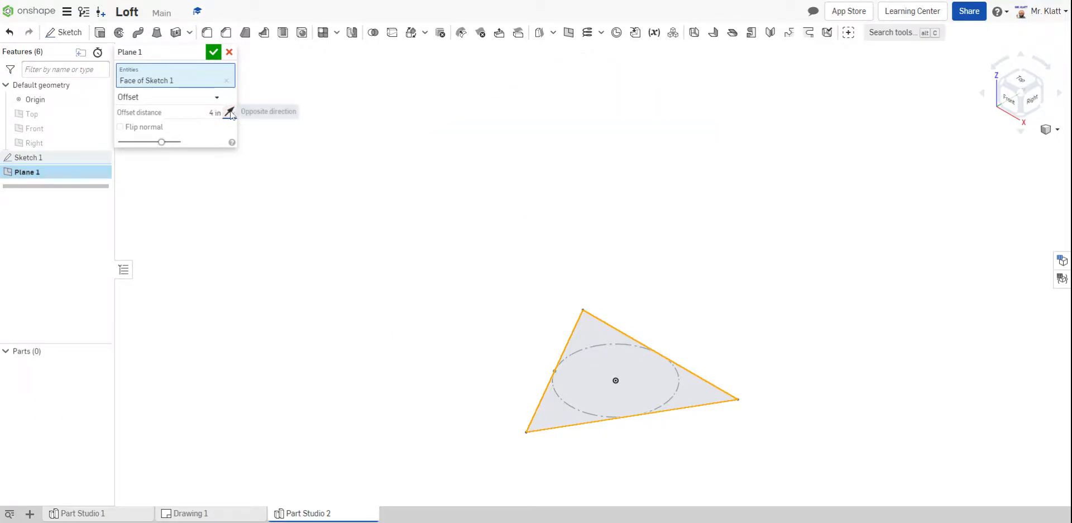
click(229, 112)
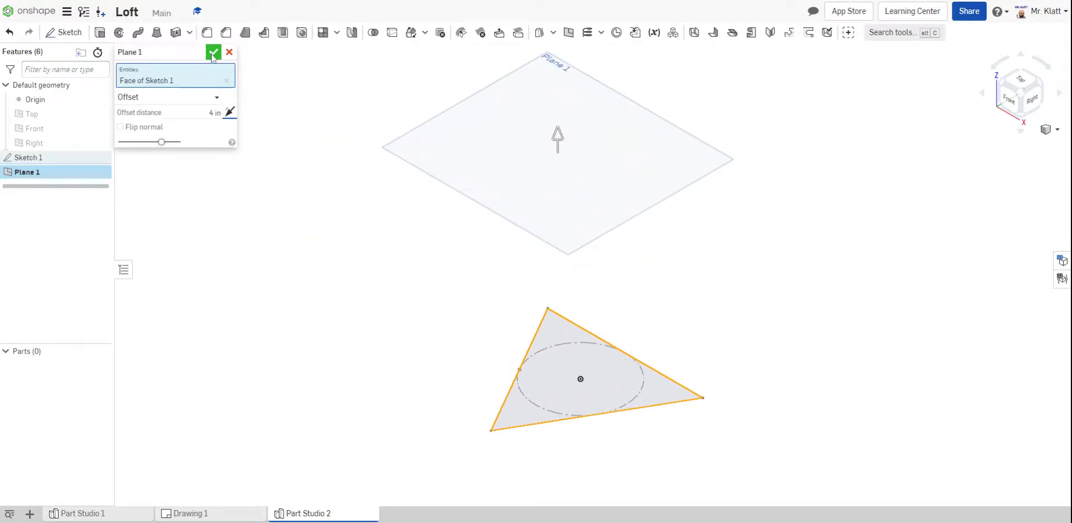
click(213, 53)
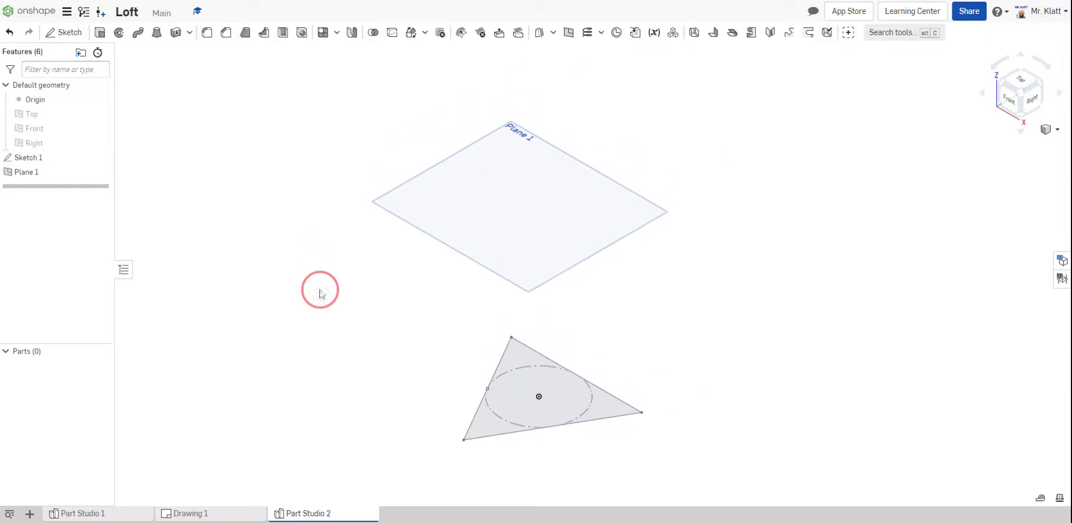
- Open a new sketch, Sketch 2, on Plane 1 and reorient the view
right_click(520, 205)
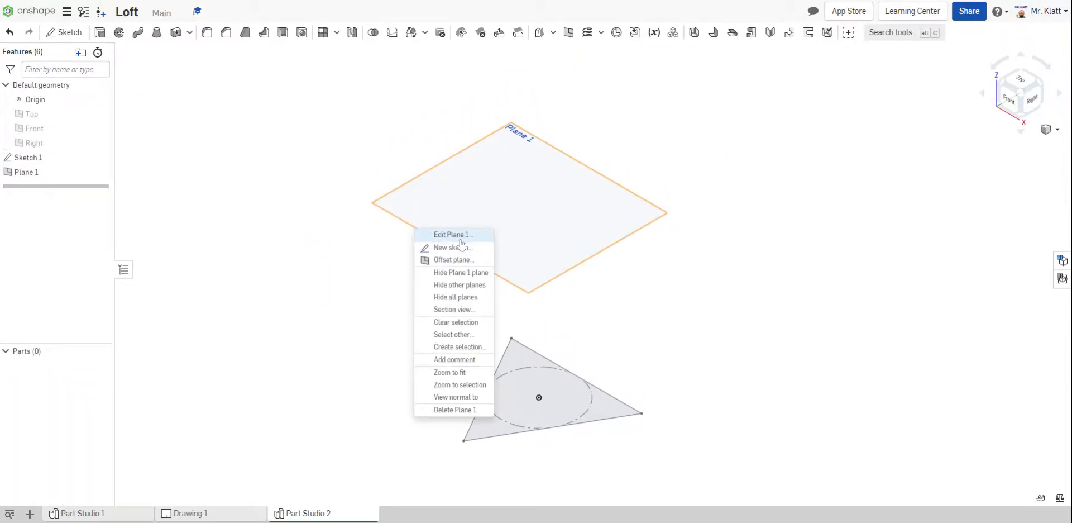
click(449, 246)
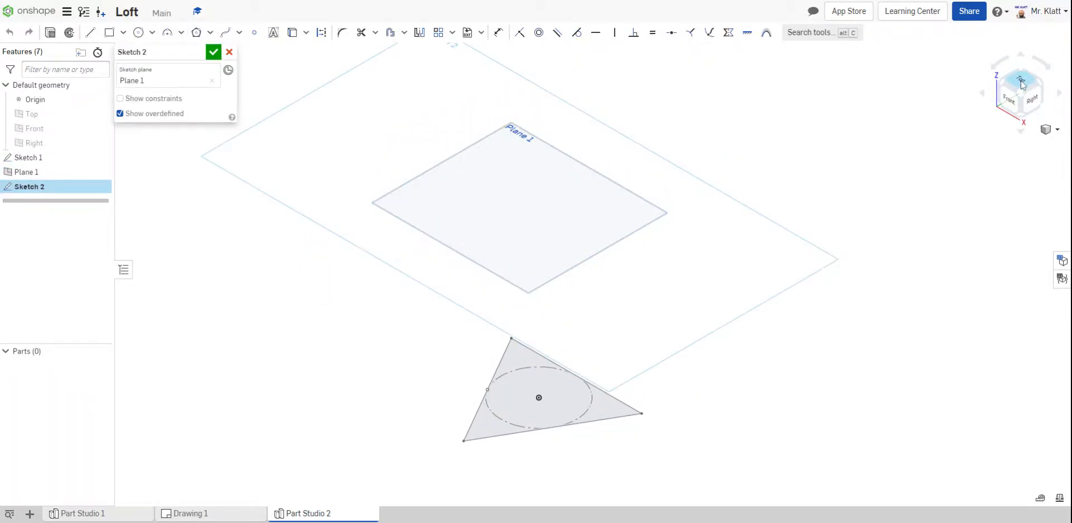
click(1020, 92)
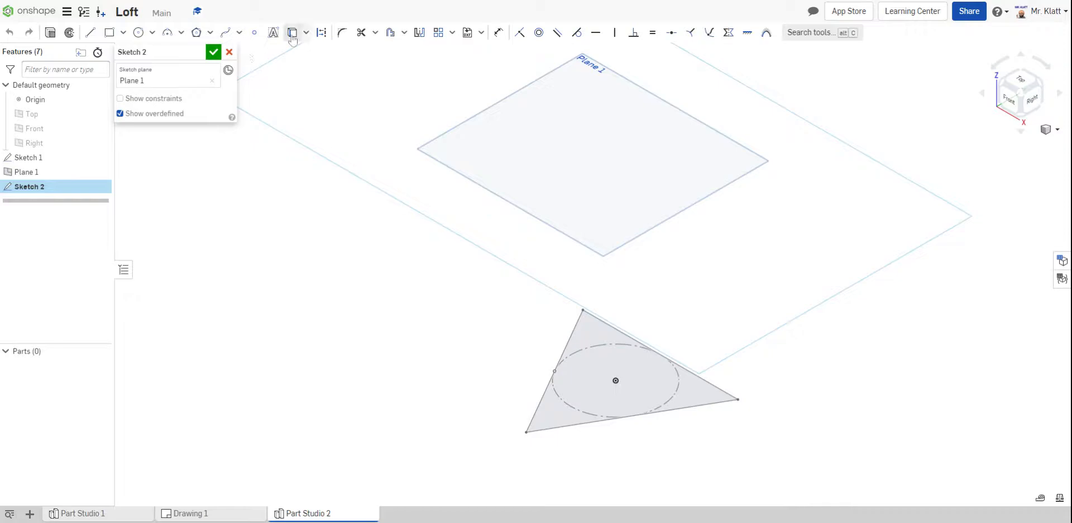
mouse_move(292, 33)
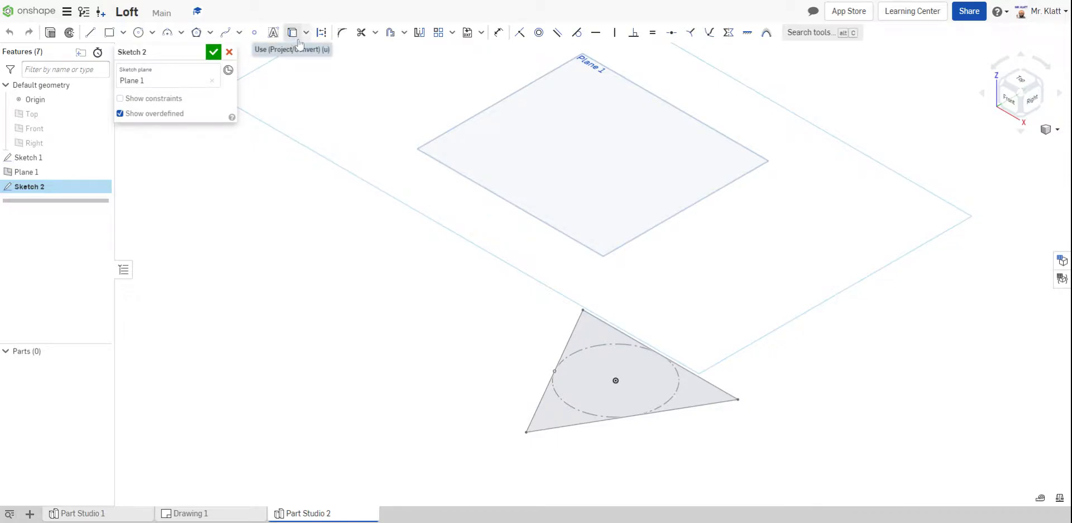
mouse_move(293, 33)
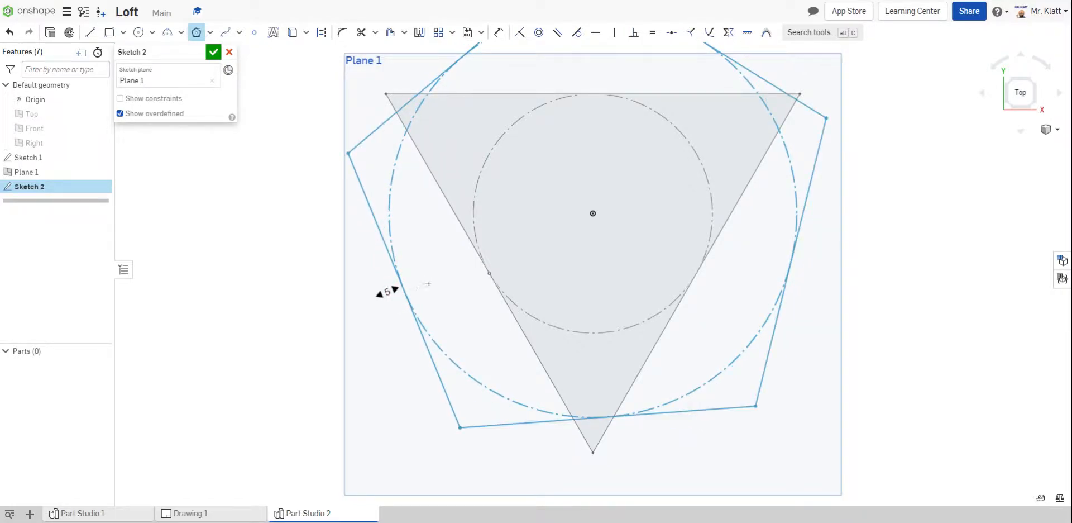
- Draw a 3-sided polygon at the sketch origin, rotated point-up with a horizontal base
click(462, 271)
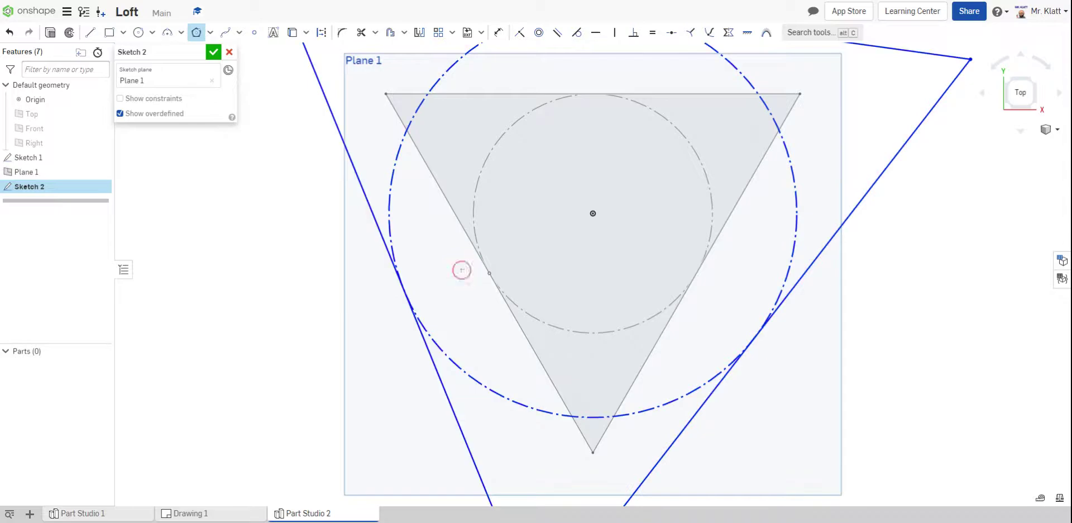
scroll(down, 3)
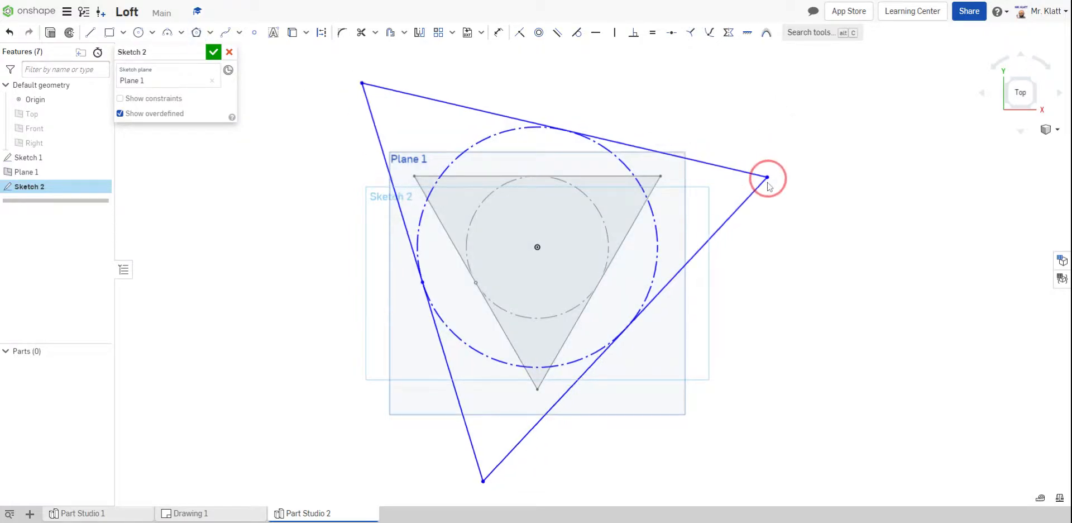
drag(767, 179, 761, 316)
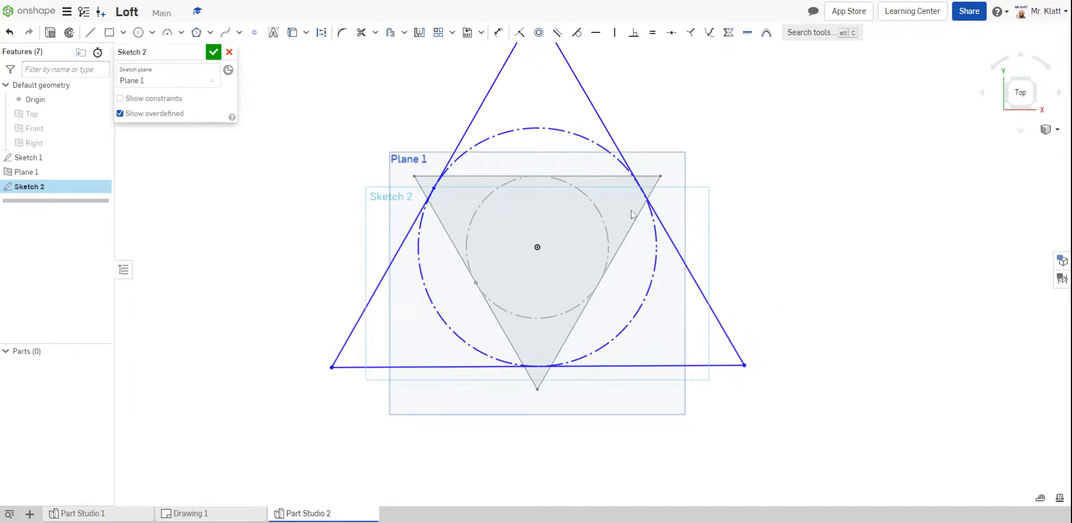
click(595, 32)
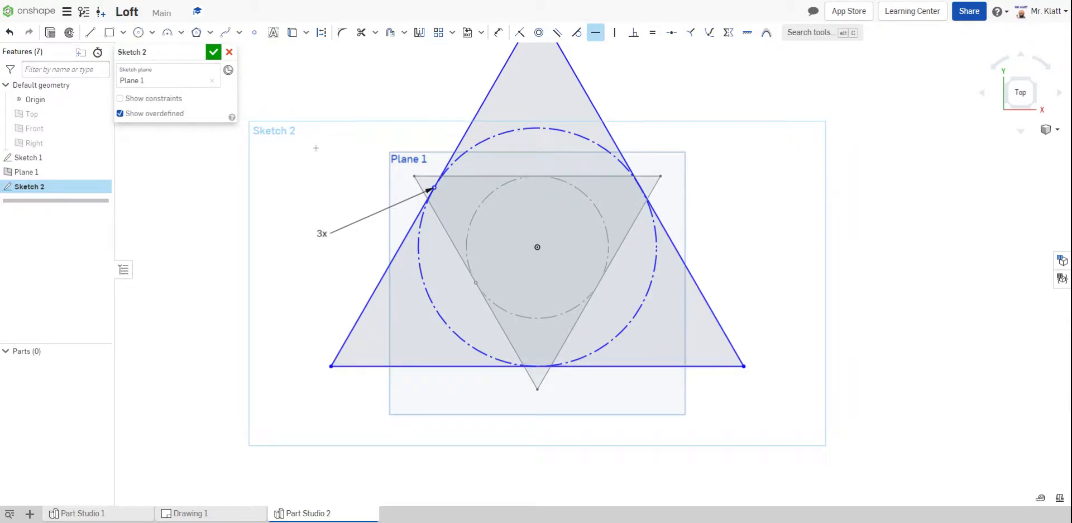
- Dimension the triangle's base to 4 in and finish Sketch 2
click(499, 32)
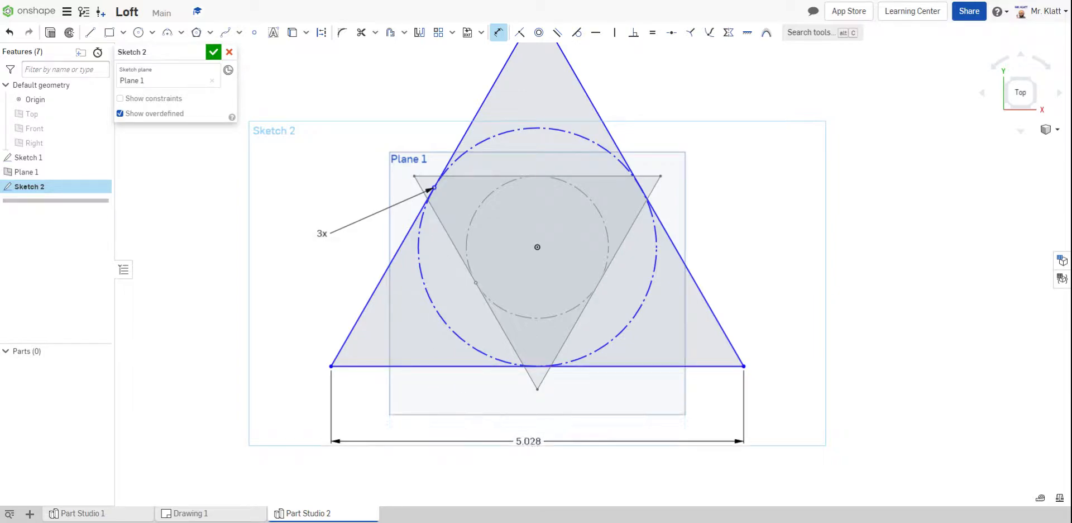
double_click(528, 440)
text(4)
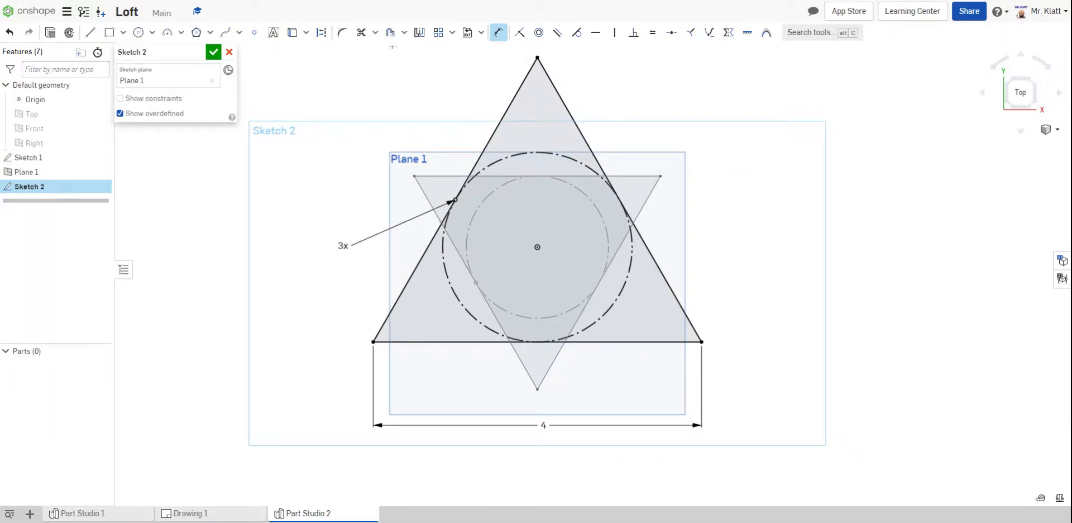
click(214, 52)
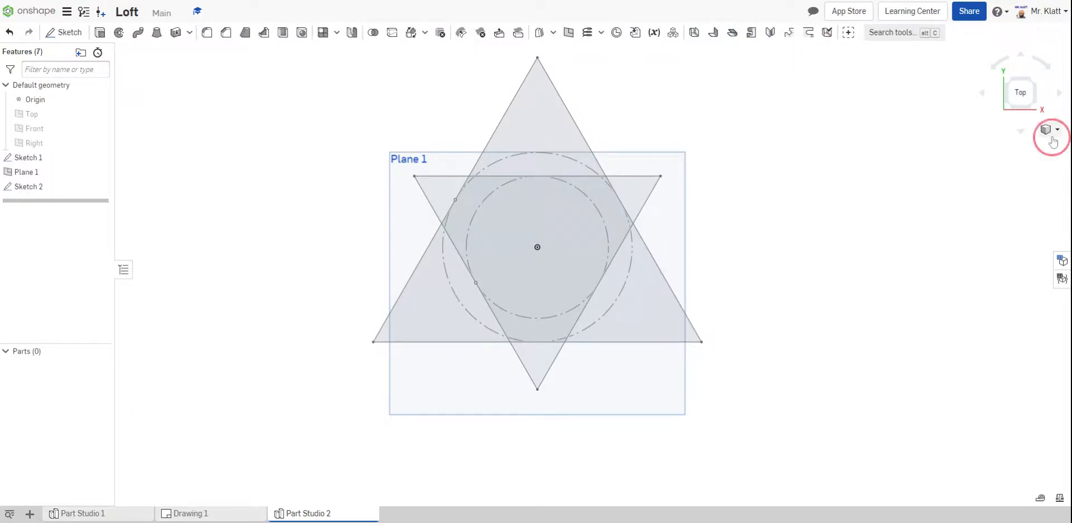
click(1050, 128)
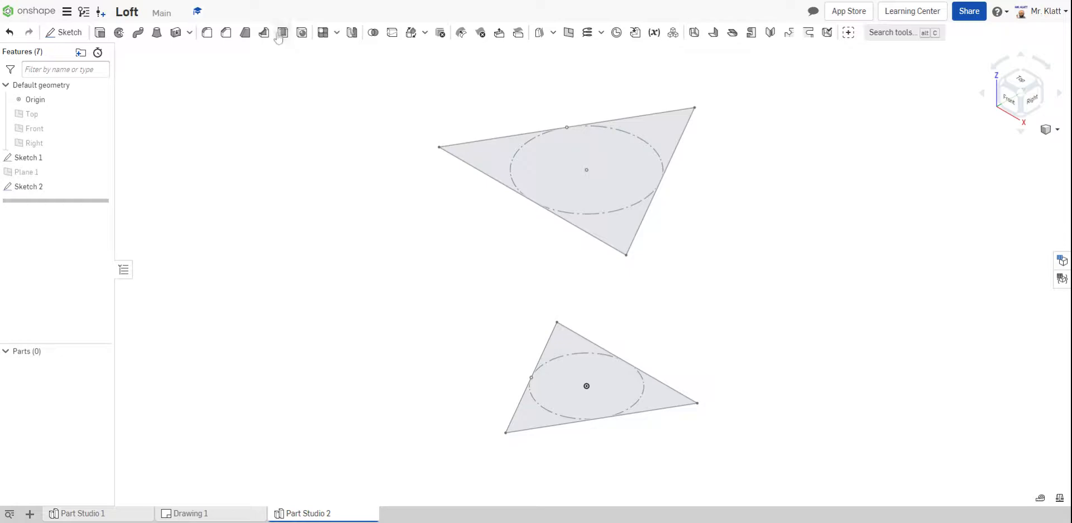
mouse_move(156, 32)
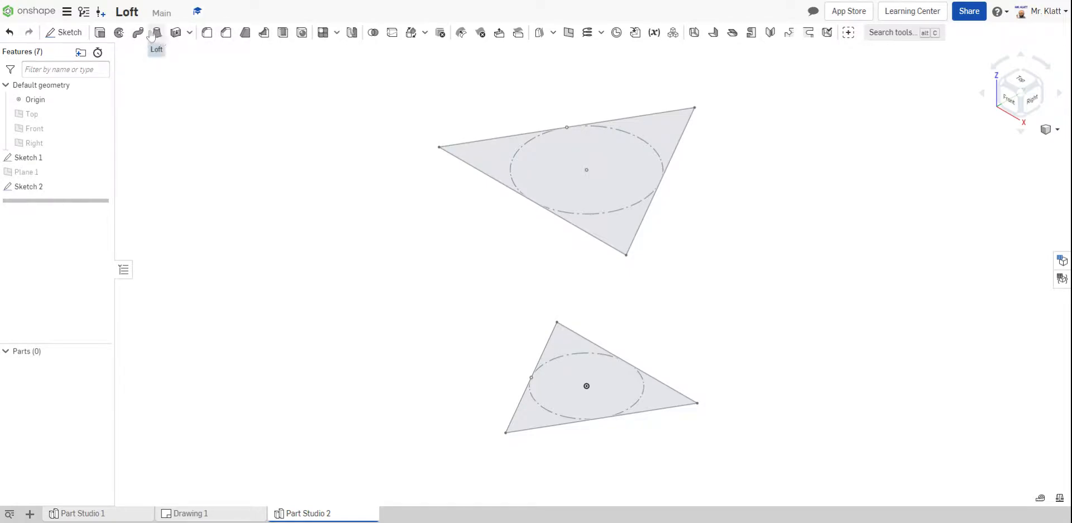
mouse_move(156, 32)
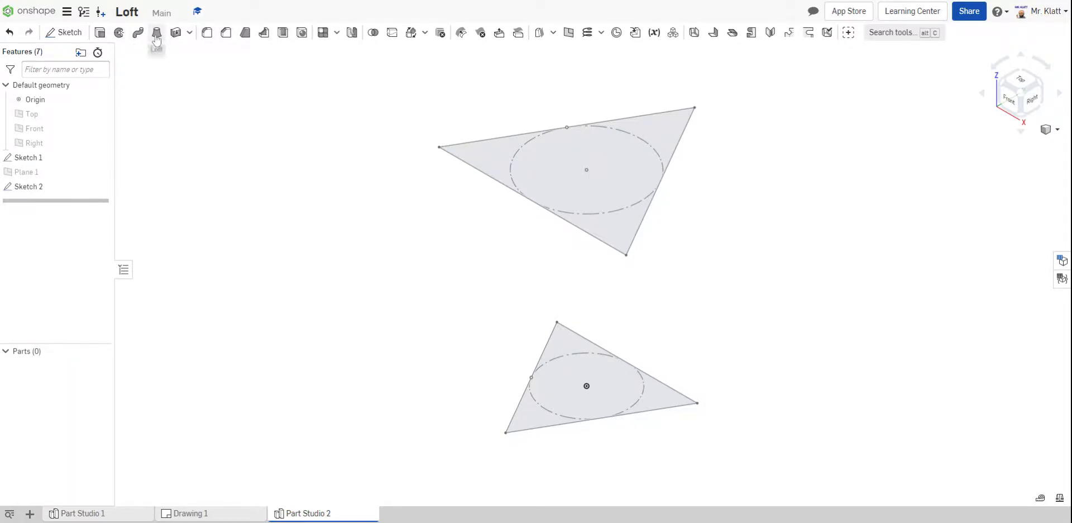
- Loft the Sketch 1 and Sketch 2 triangle faces into a new twisted solid
click(157, 32)
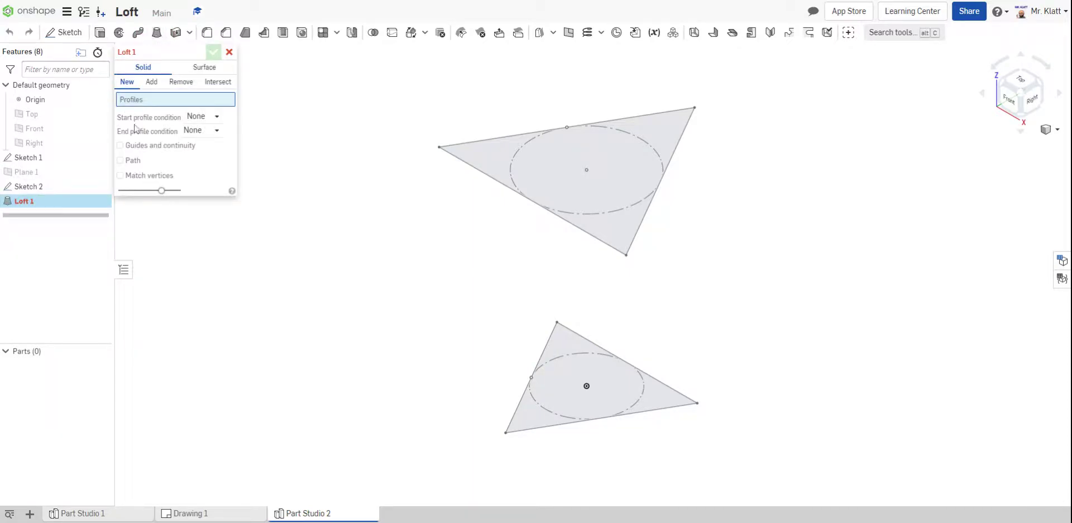
mouse_move(232, 124)
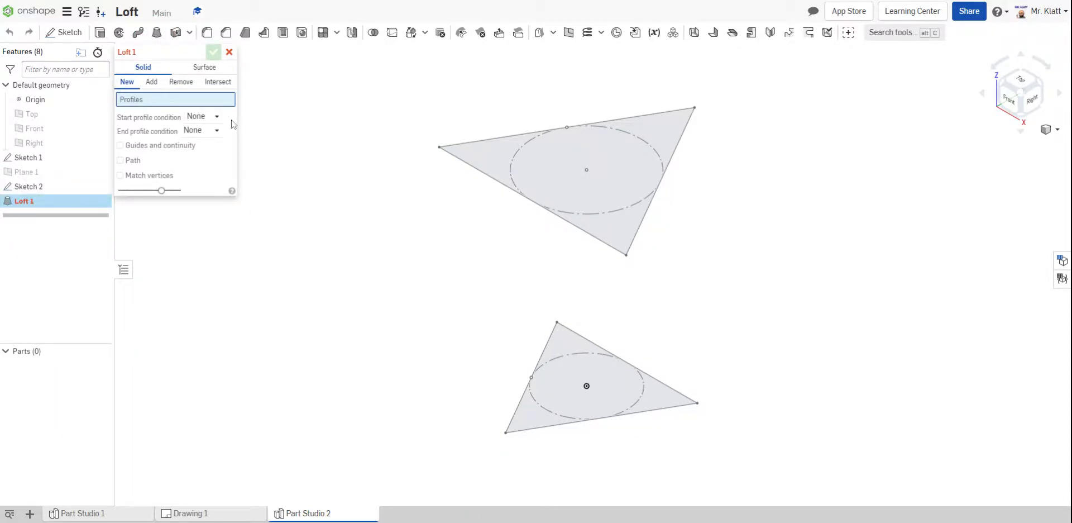
click(673, 404)
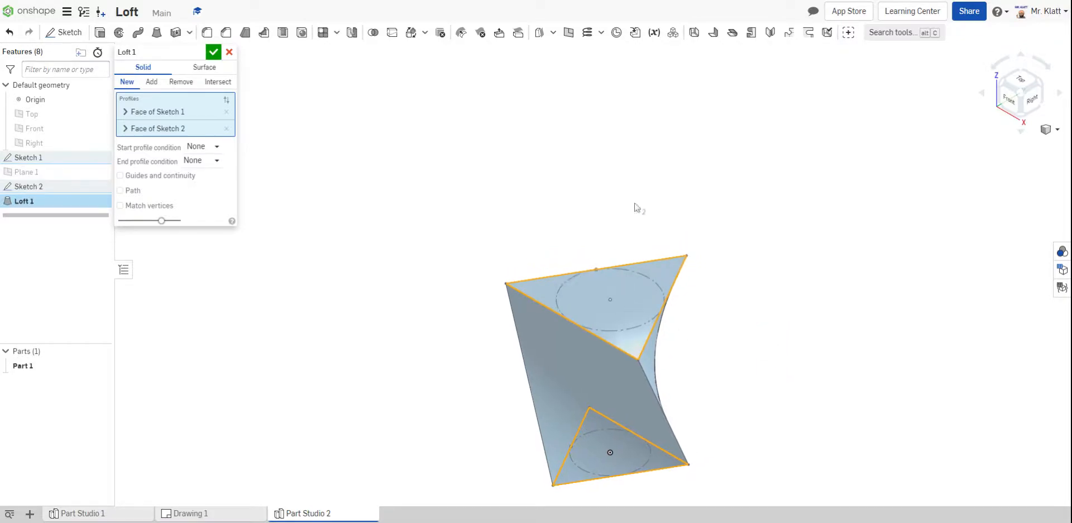
mouse_move(607, 291)
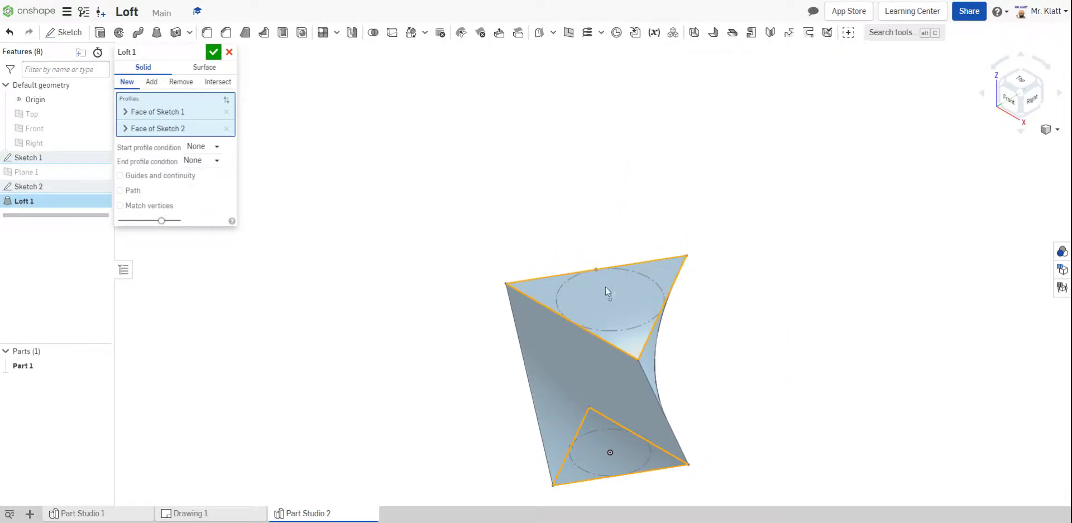
mouse_move(595, 203)
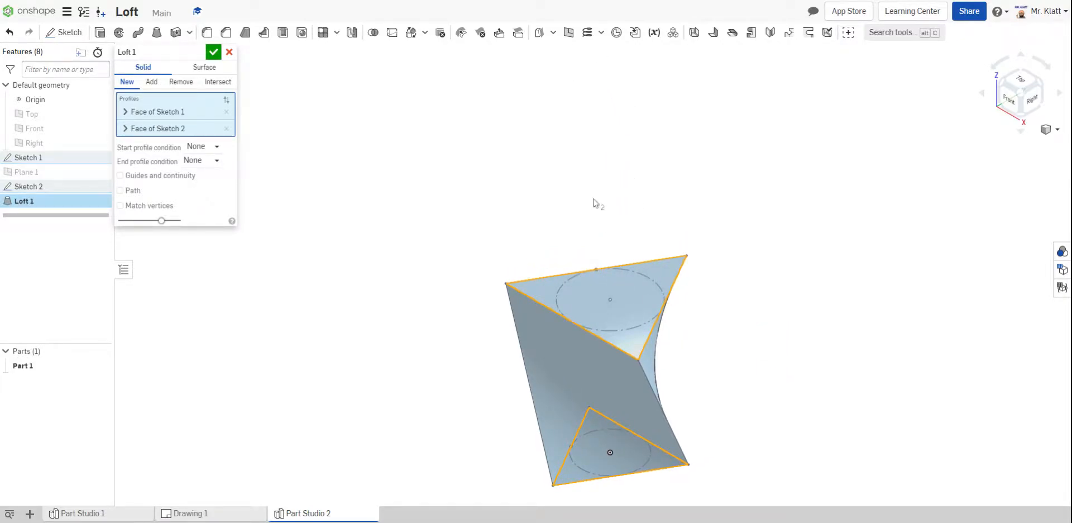
mouse_move(749, 175)
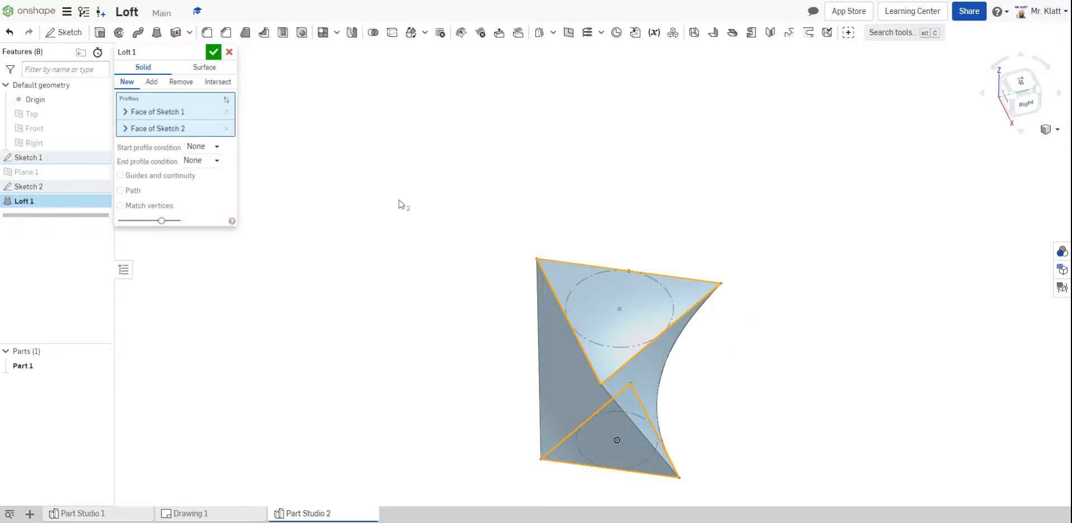
mouse_move(555, 422)
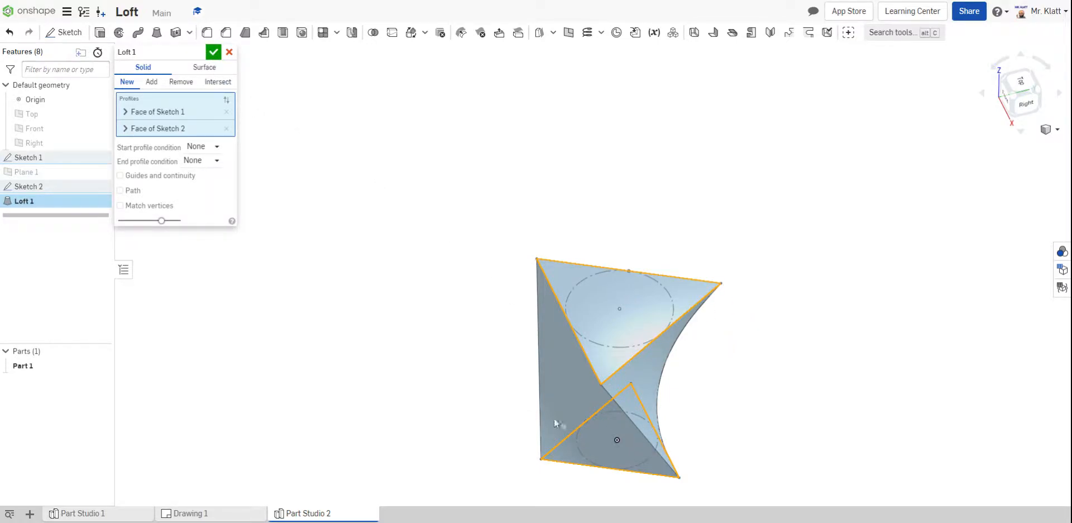
click(214, 52)
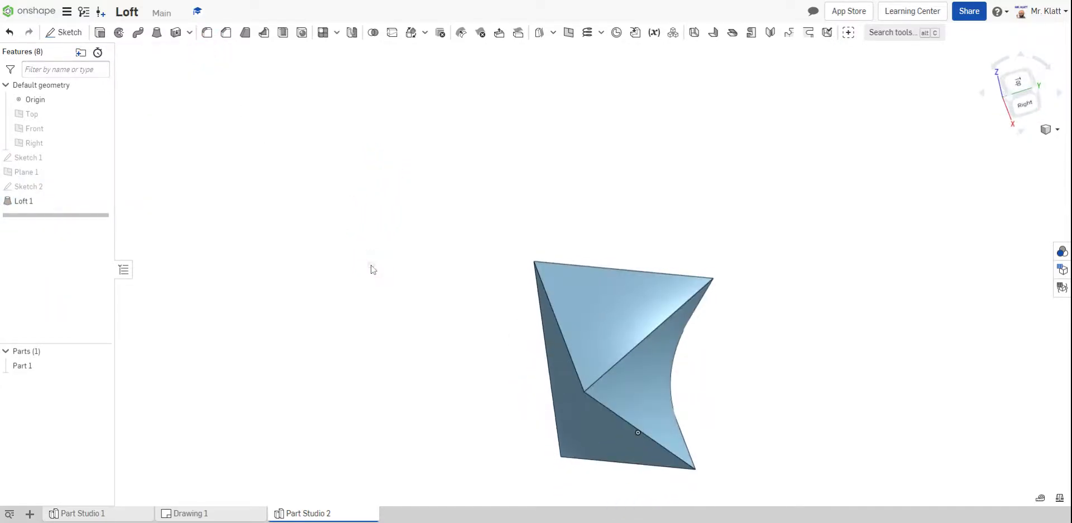
mouse_move(101, 100)
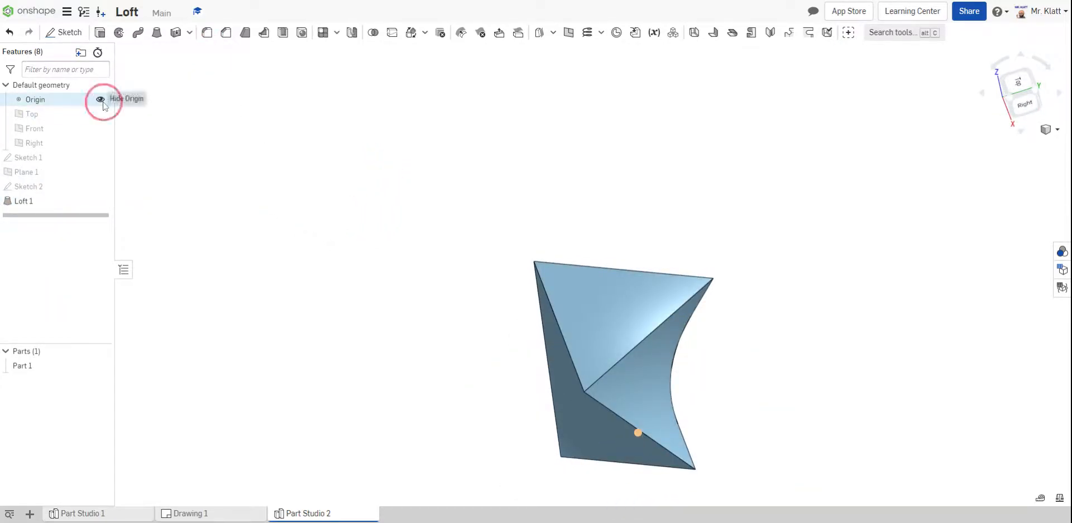
- Hide the origin and orbit to view the twisted Part 1 from above
click(101, 98)
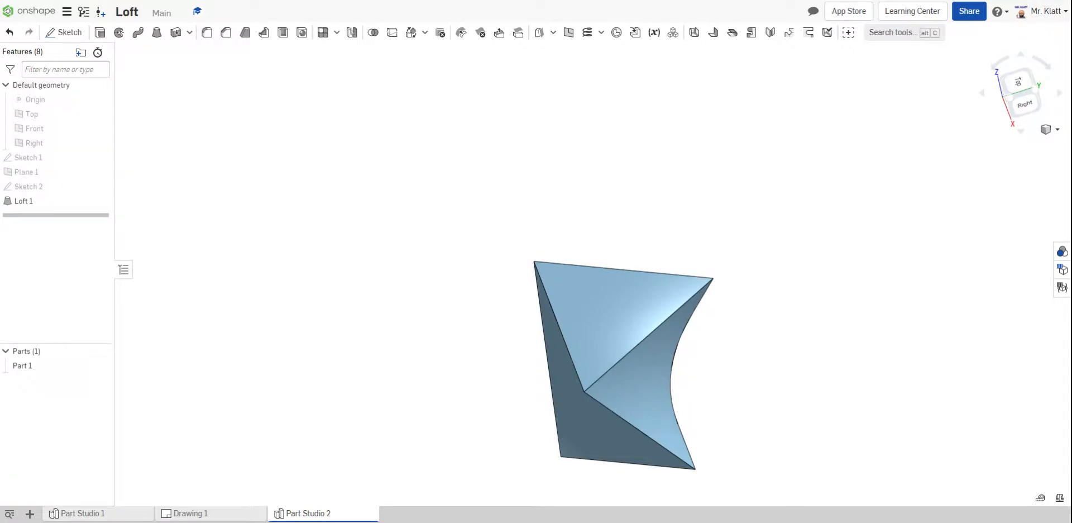
click(499, 300)
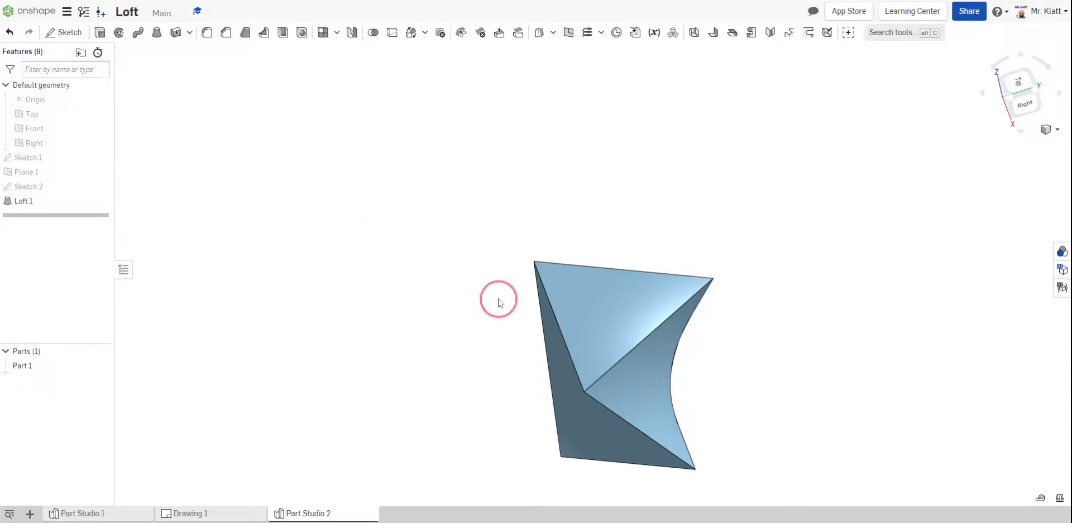
drag(497, 300, 610, 224)
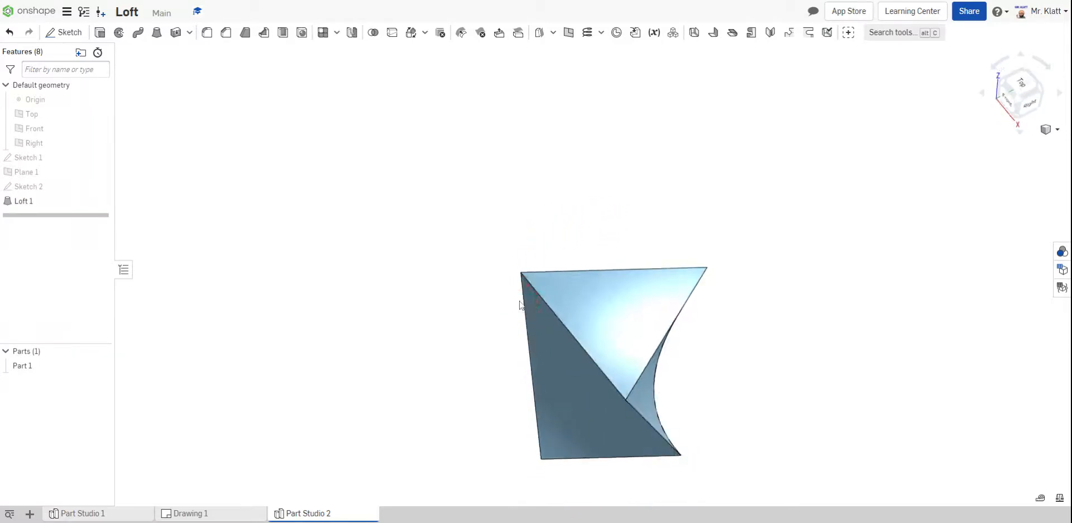
mouse_move(382, 176)
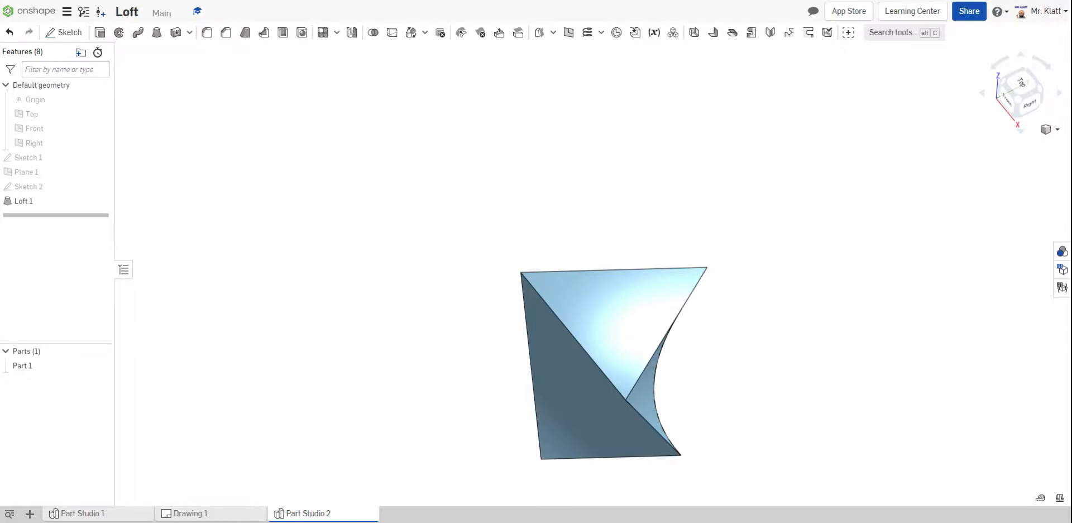
mouse_move(282, 32)
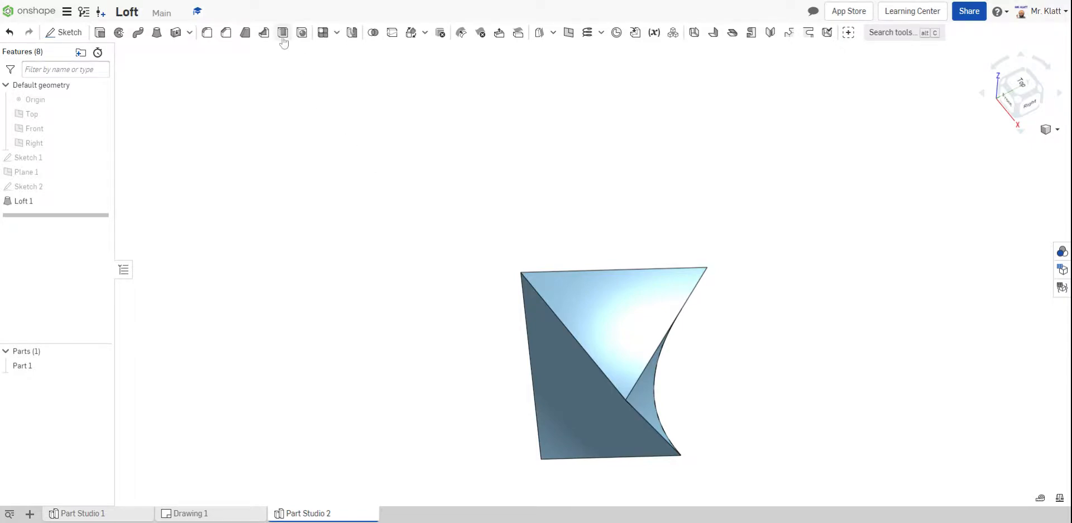
- Start a Shell on the loft, removing its top triangular face at 0.1 in thickness
click(282, 32)
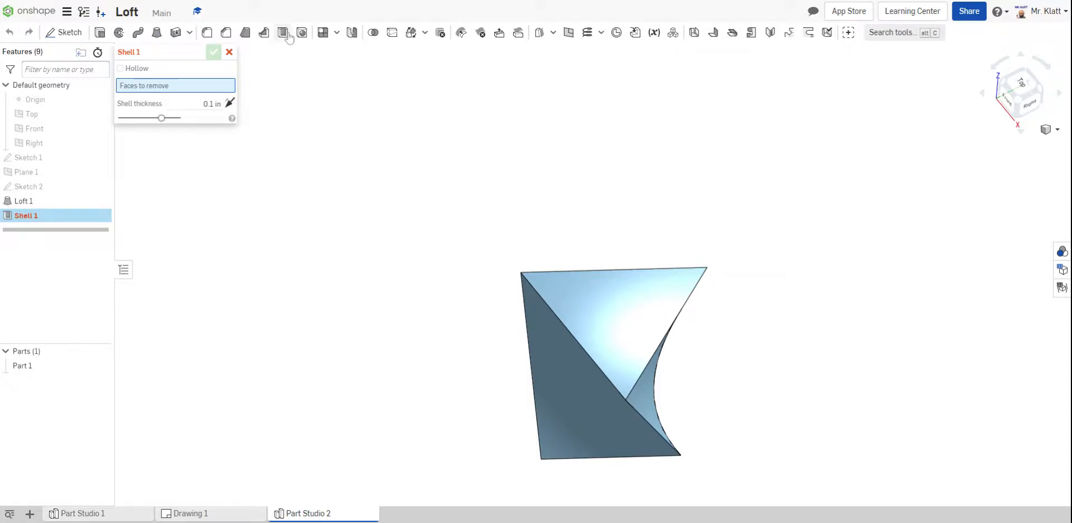
mouse_move(282, 33)
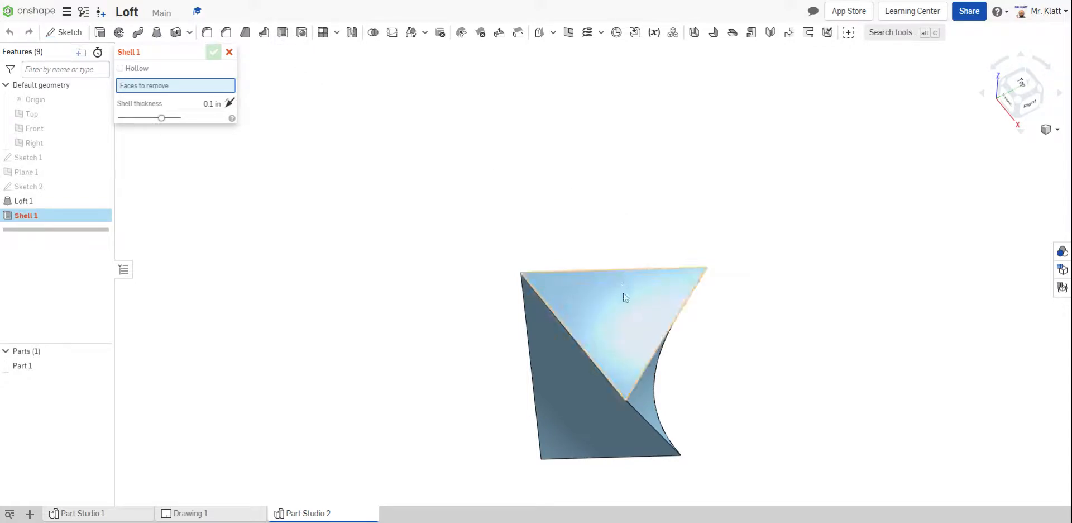
drag(622, 301, 771, 247)
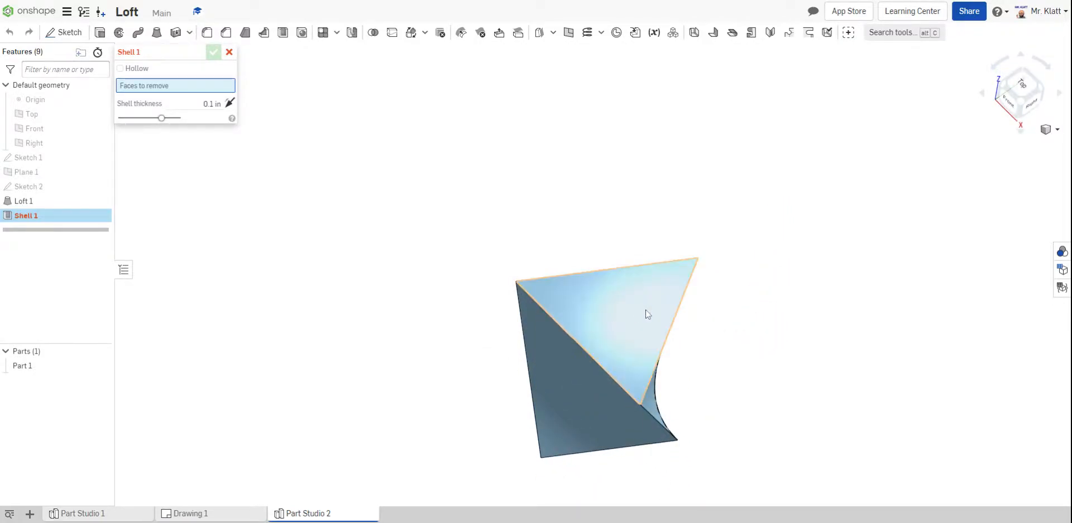
click(607, 315)
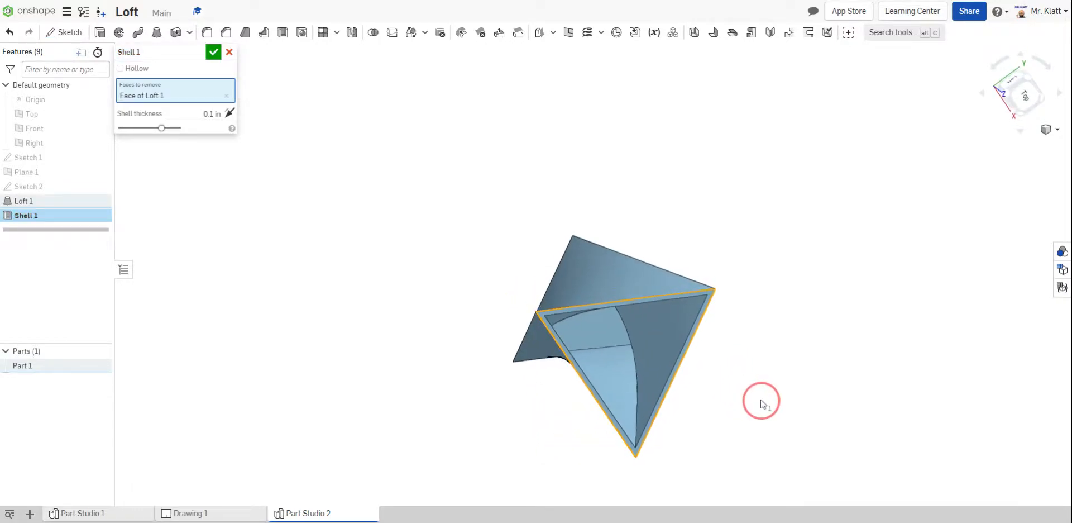
drag(761, 401, 764, 291)
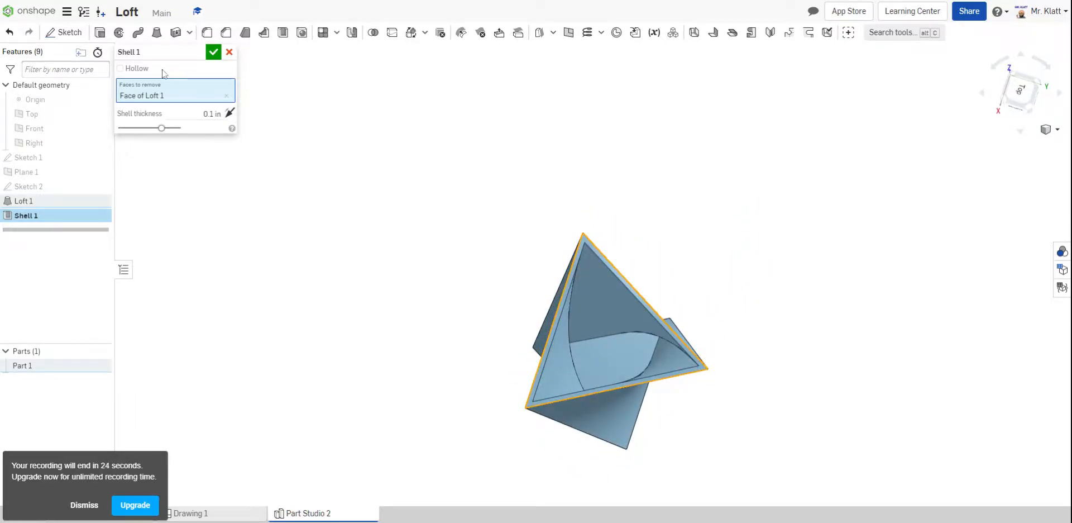
- Set the Shell 1 wall thickness to 0.2 in and accept the shell
triple_click(205, 112)
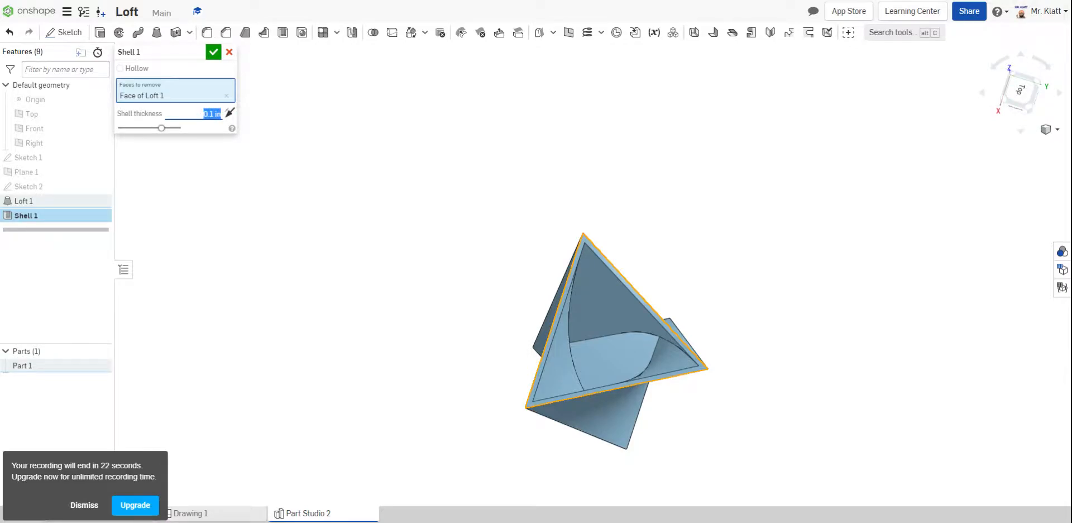
text(0.2 in)
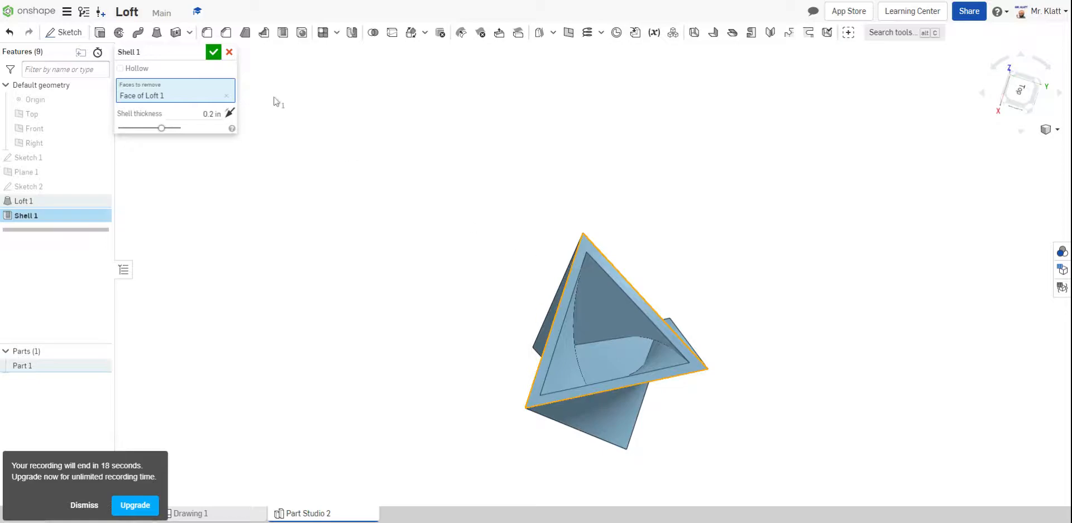
click(214, 52)
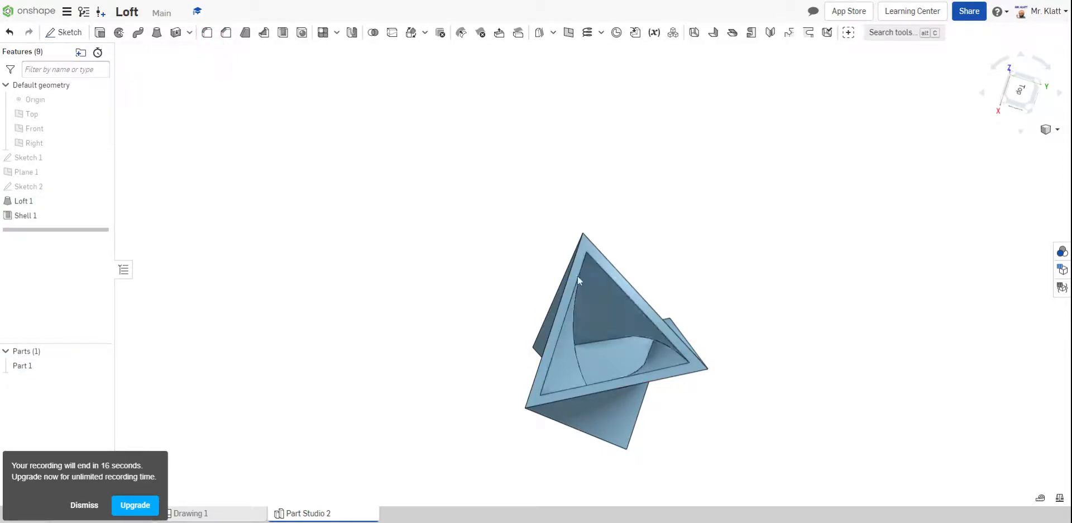
mouse_move(1027, 71)
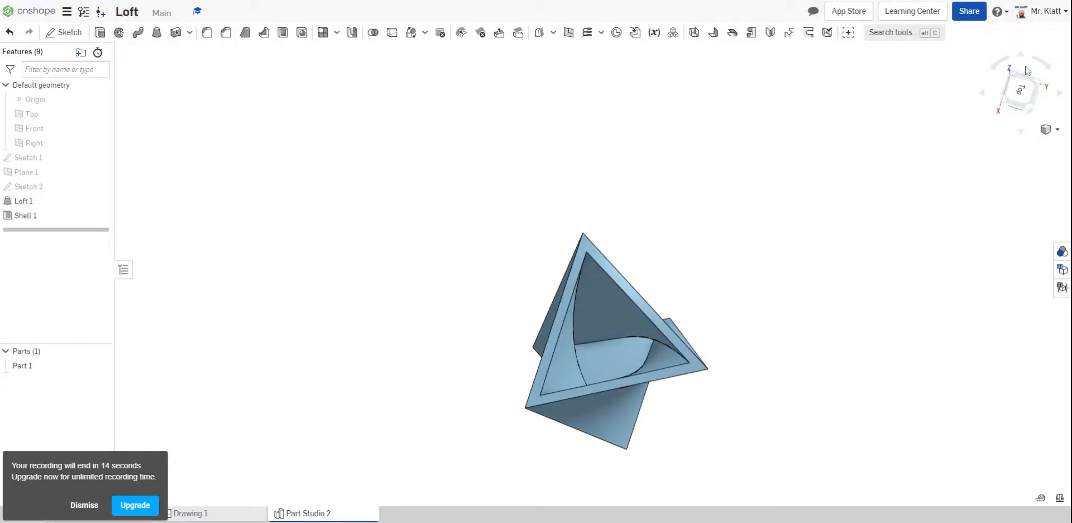